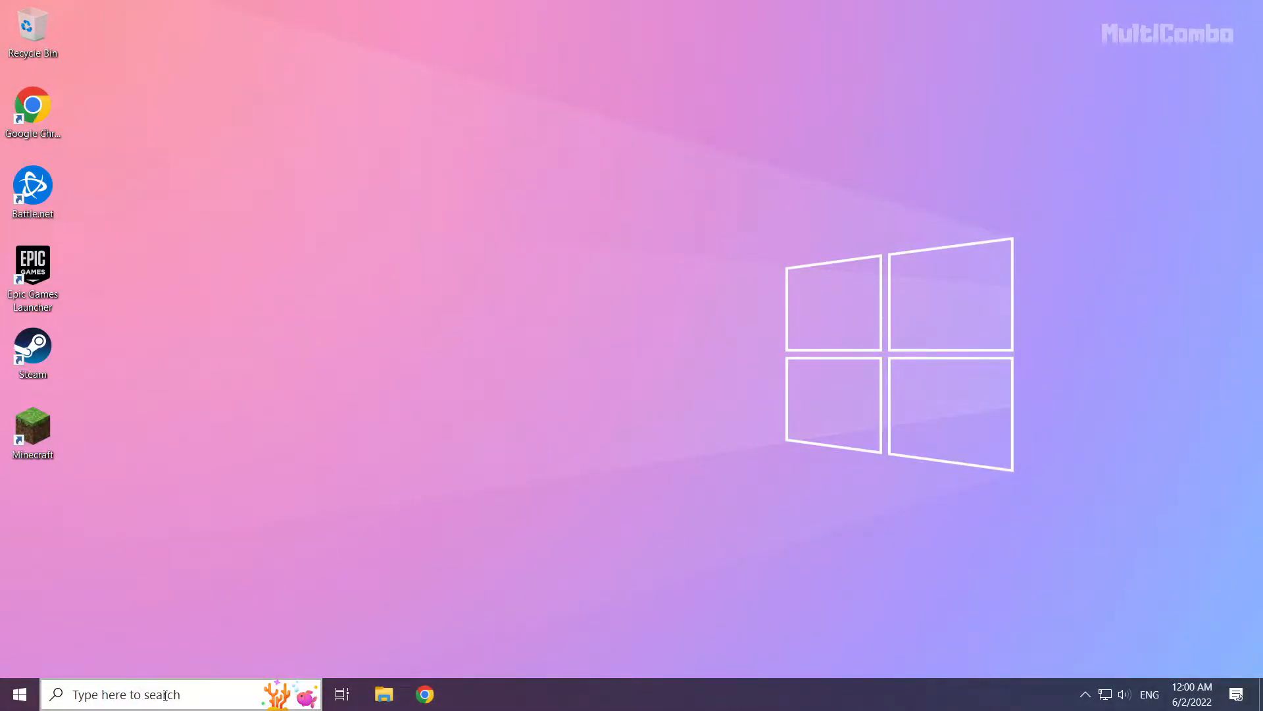
Find Command Prompt via the search box (cmd) and run it as administrator.
click(160, 694)
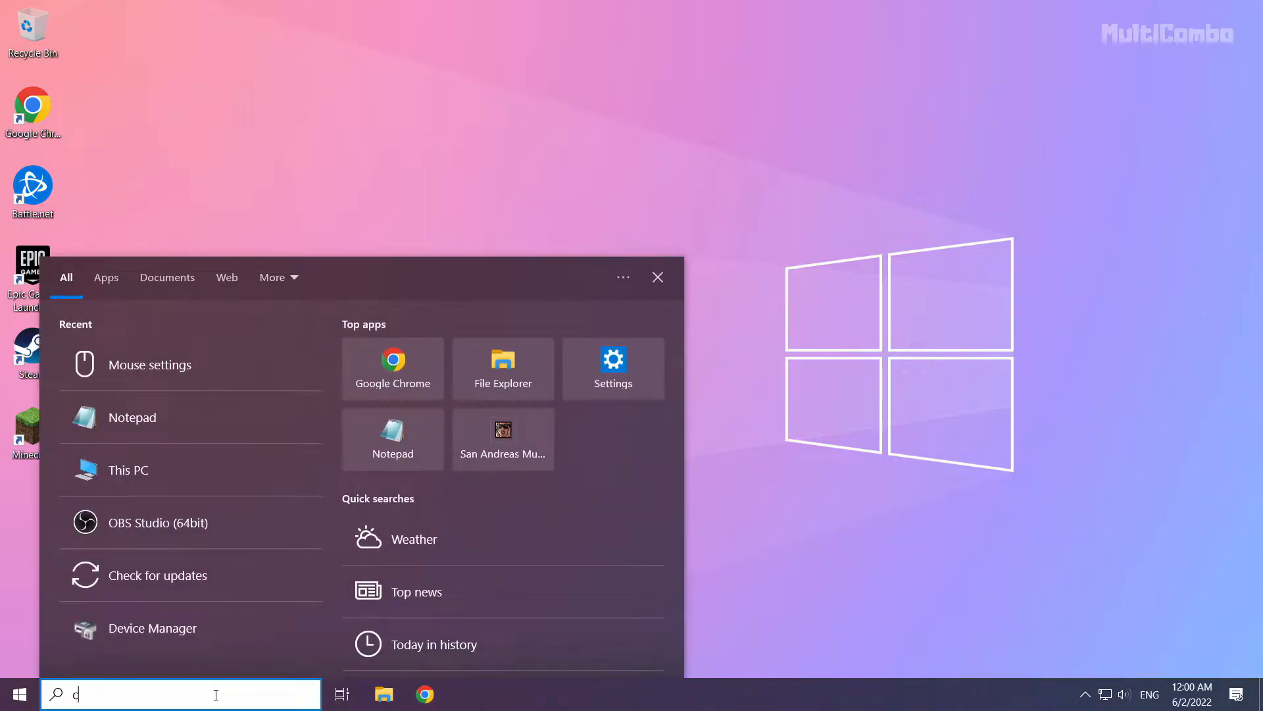
text(md)
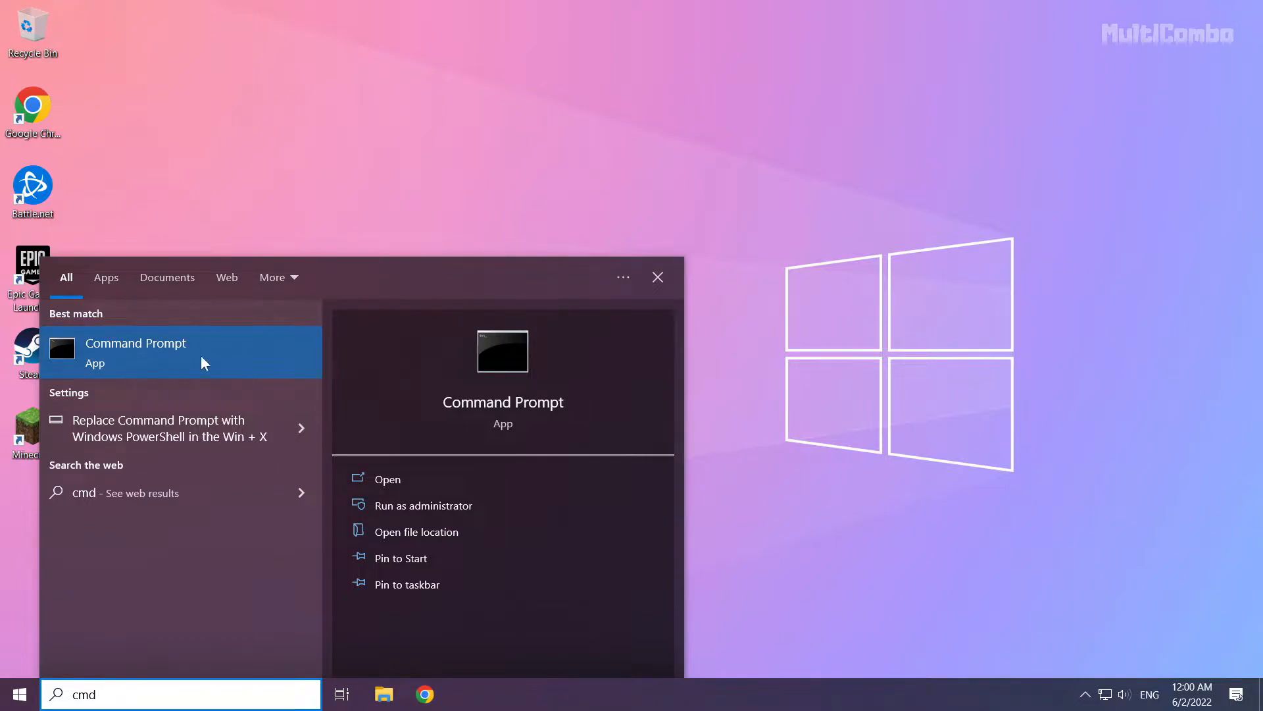
right_click(135, 353)
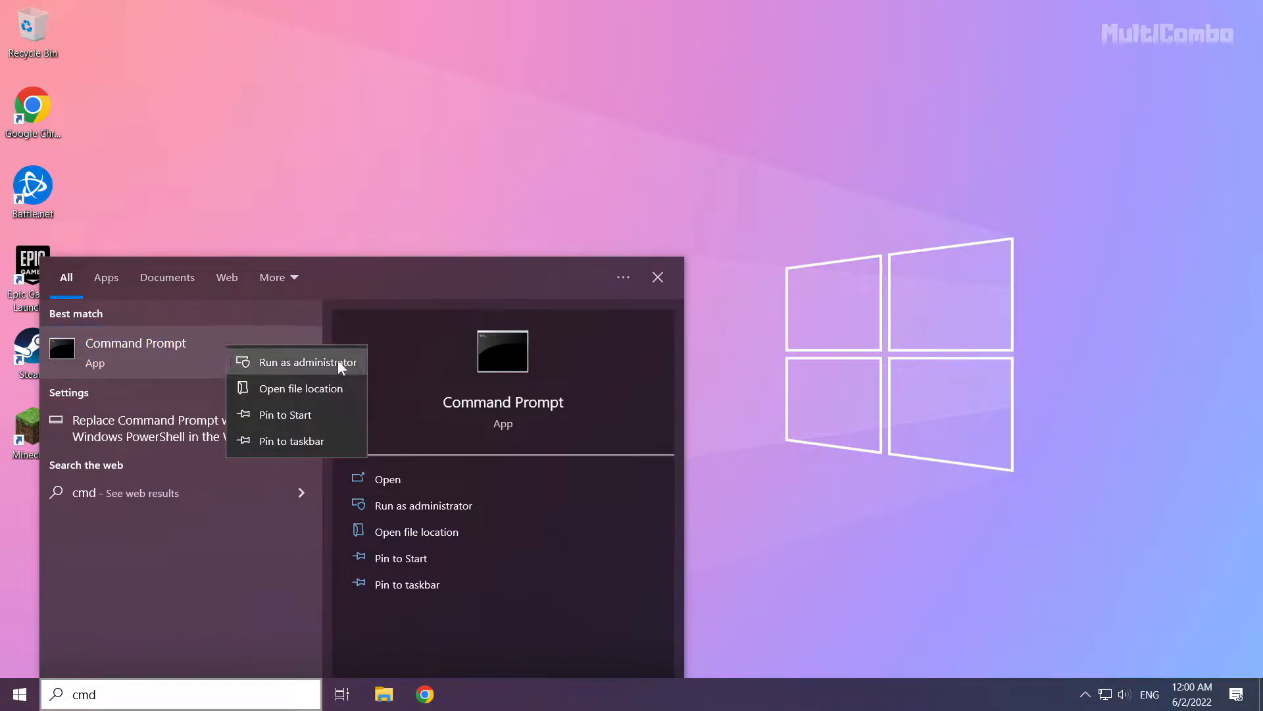
mouse_move(299, 368)
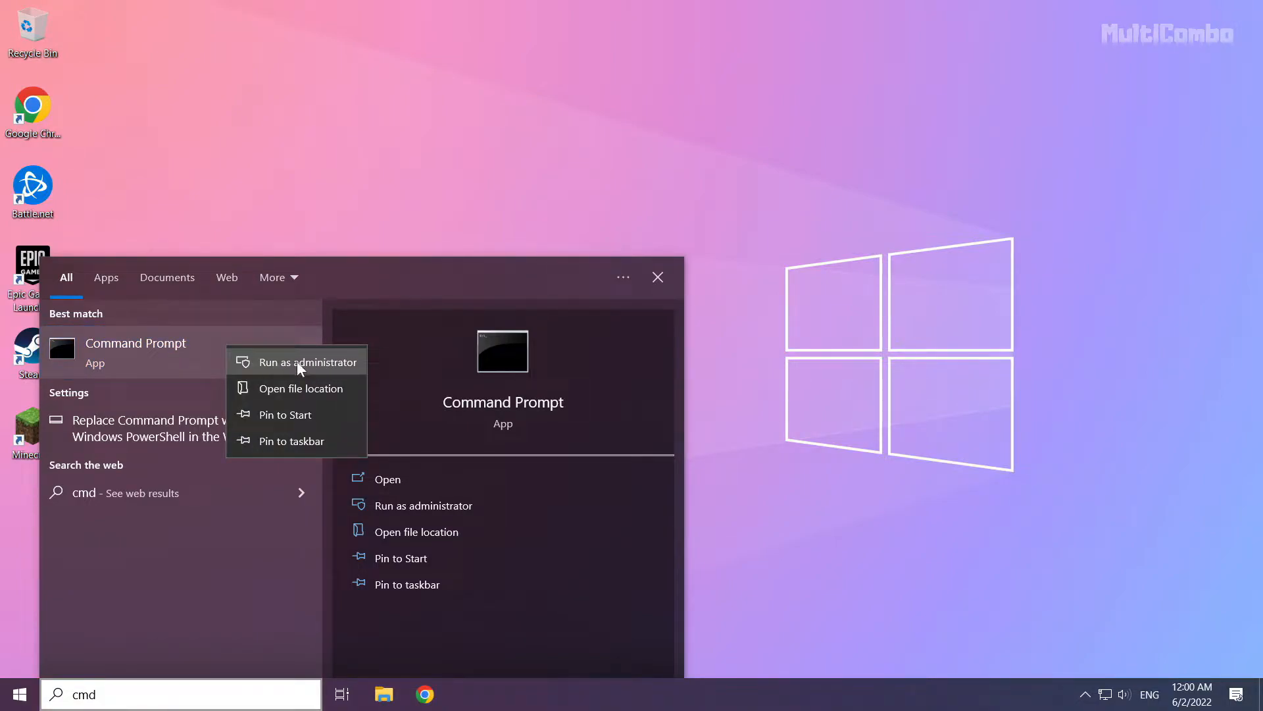
click(306, 362)
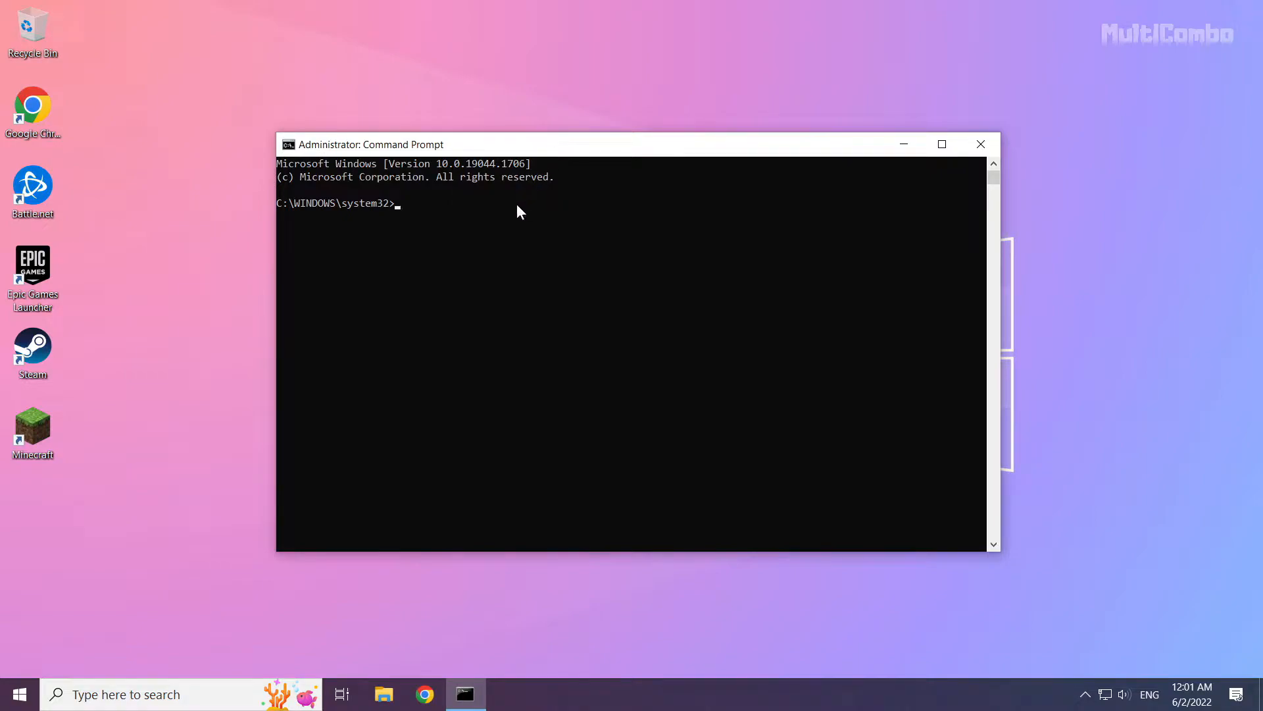
Run ipconfig /flushdns to flush the DNS resolver cache, then begin the netsh command.
text(ip)
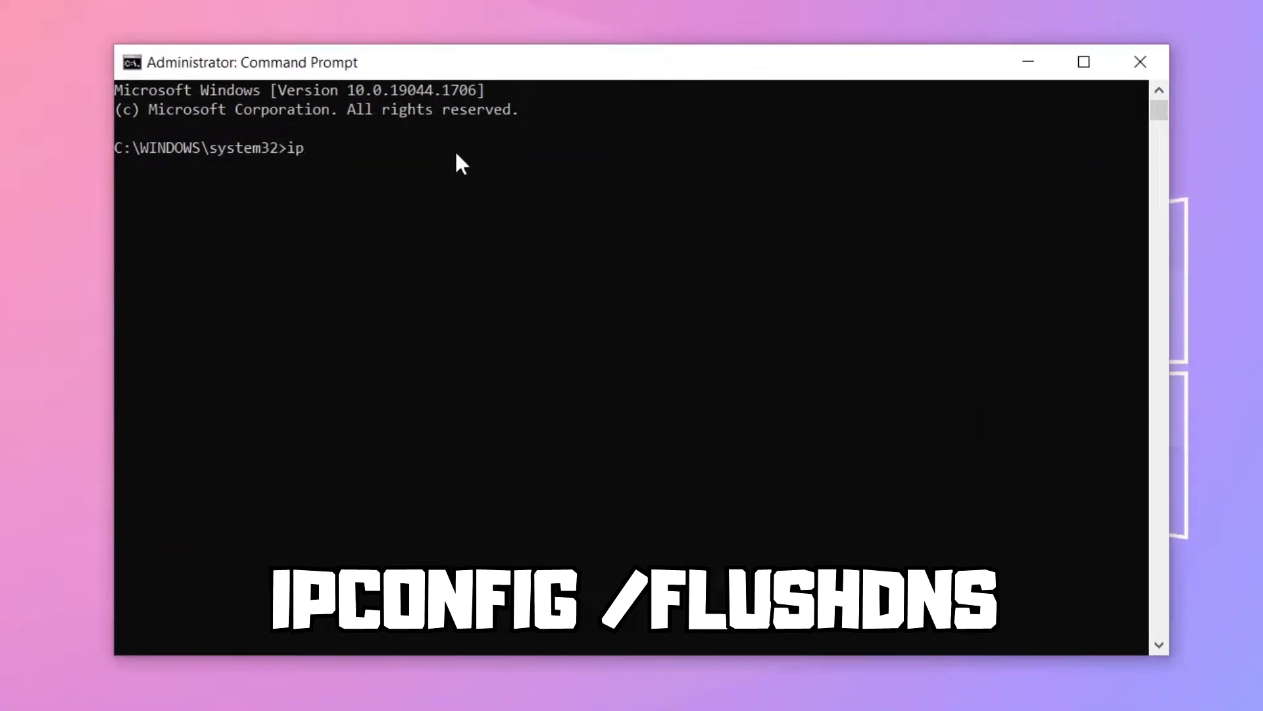
text(config)
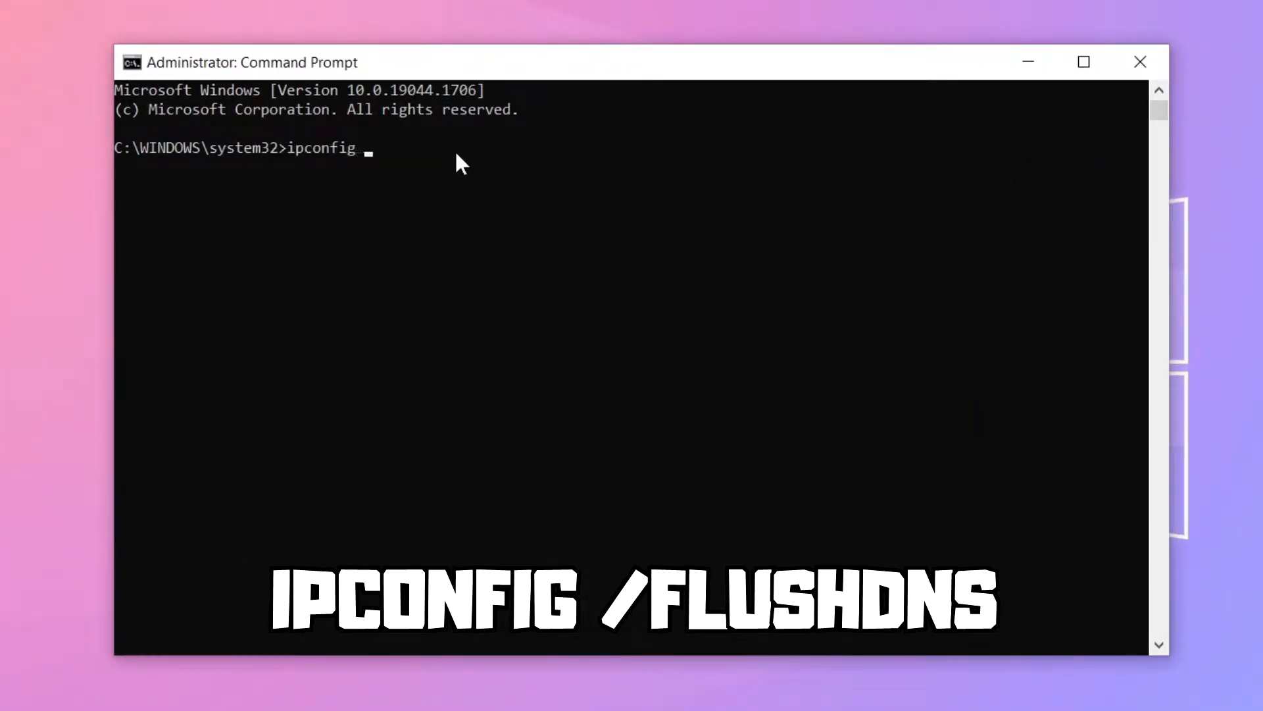
text(/flus)
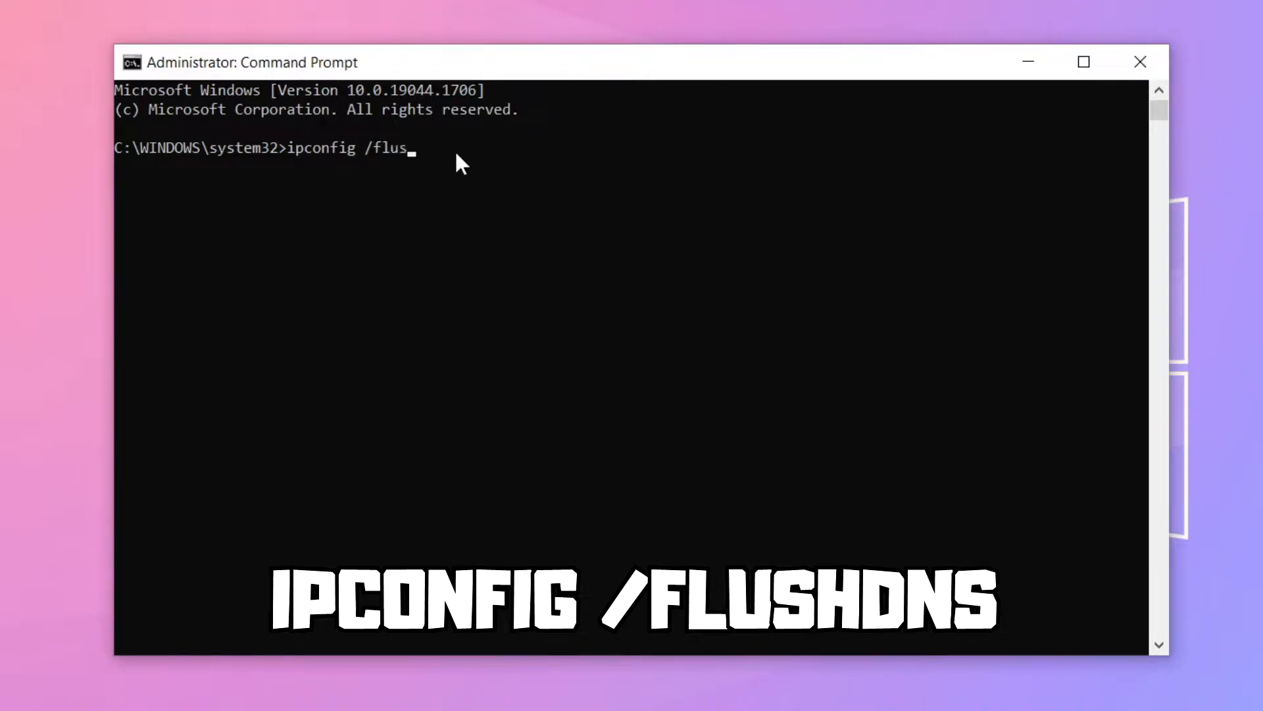
text(hdns)
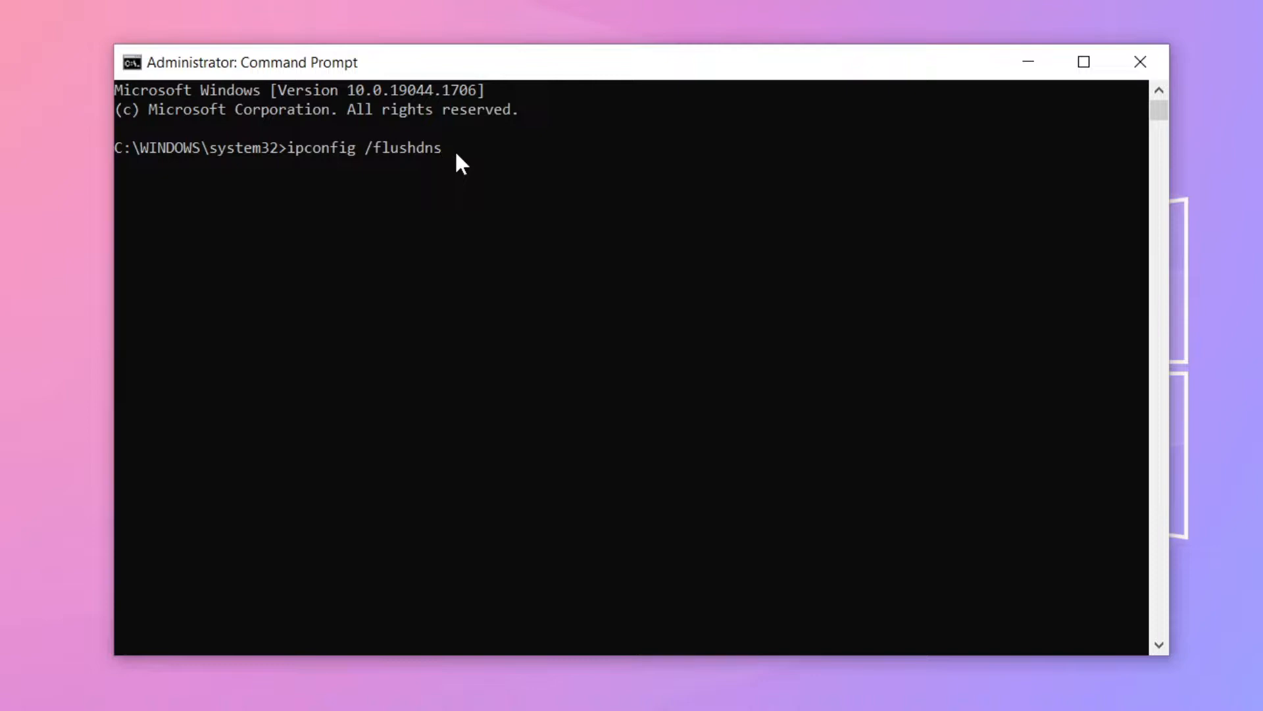
key(Return)
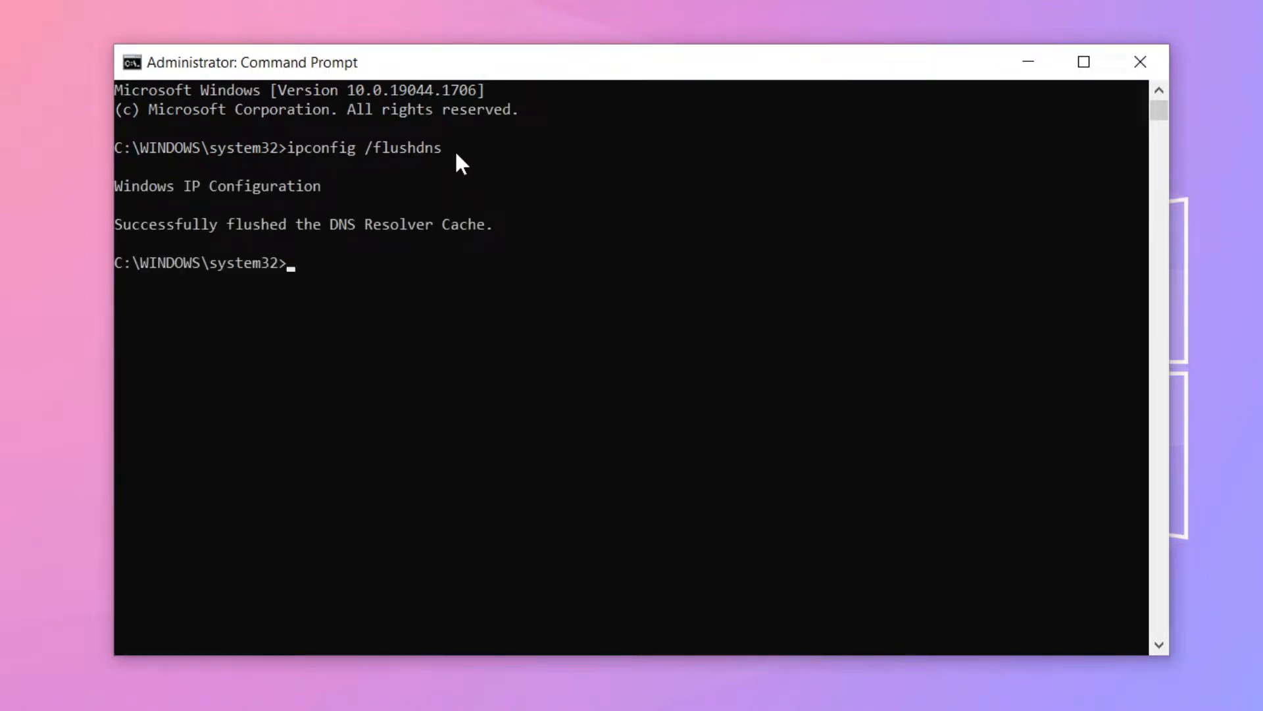
text(netsh win)
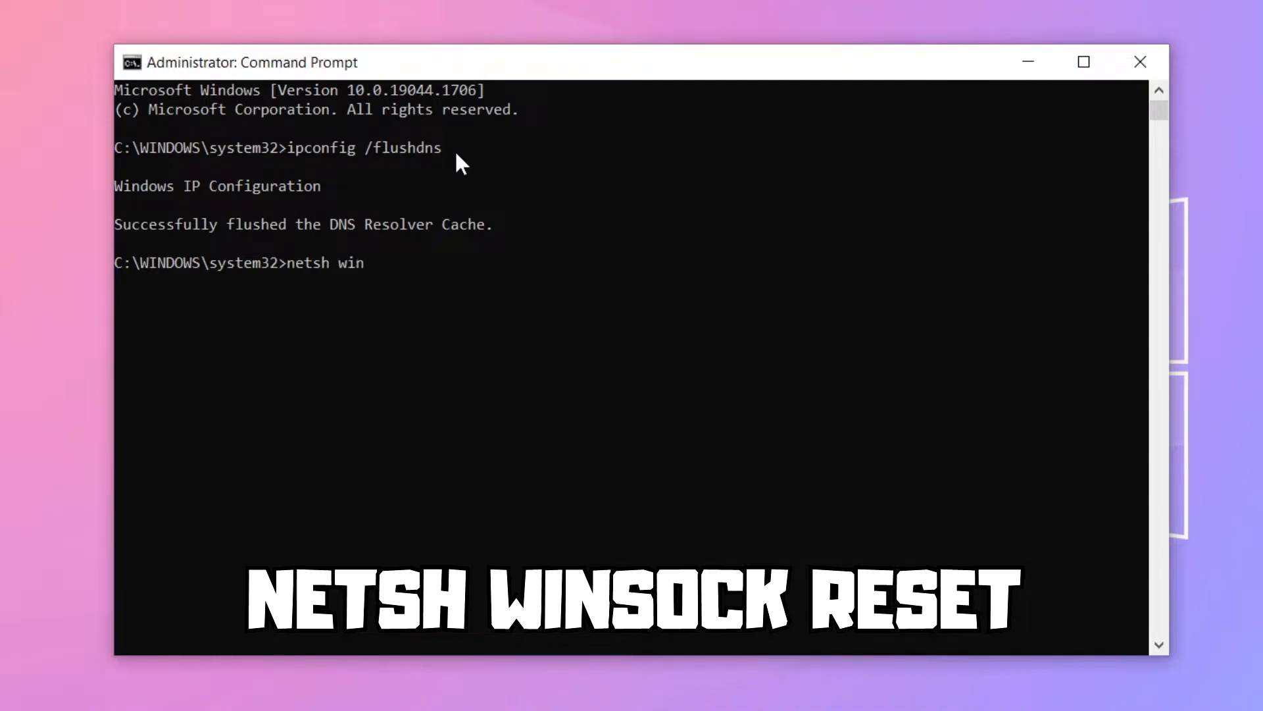
Run netsh winsock reset so the Winsock Catalog is reset.
text(sock res)
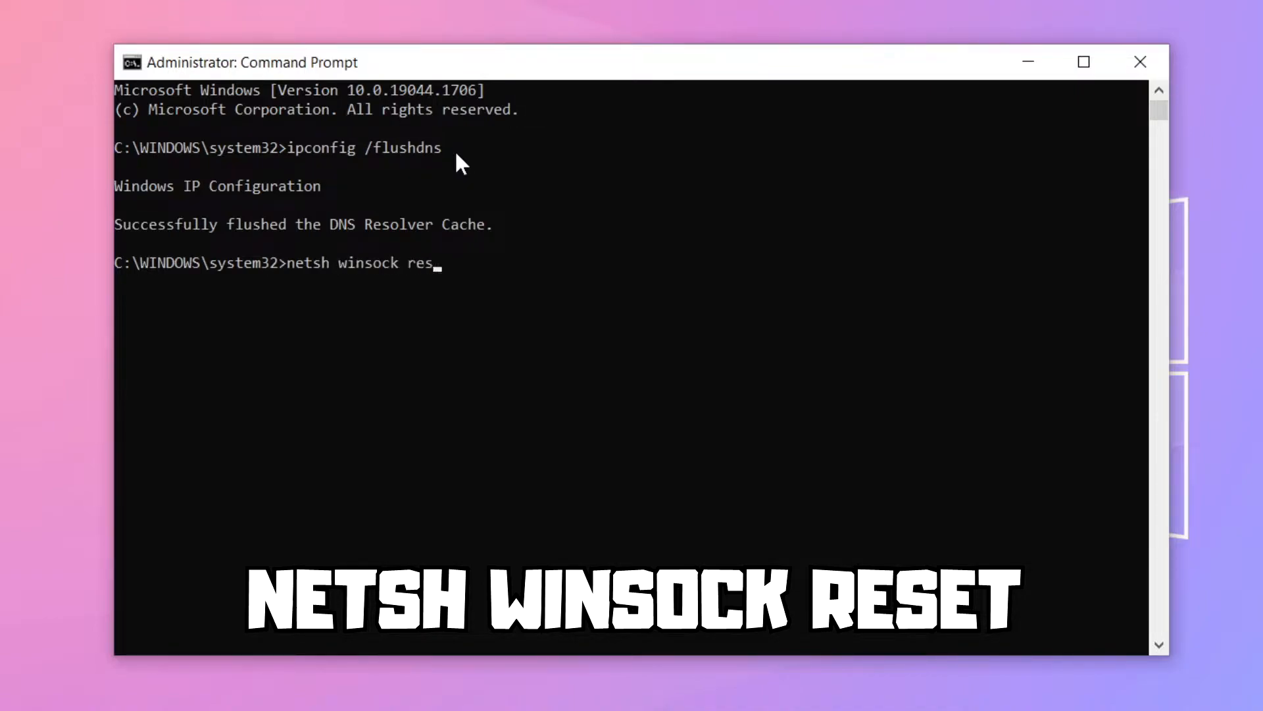
text(et)
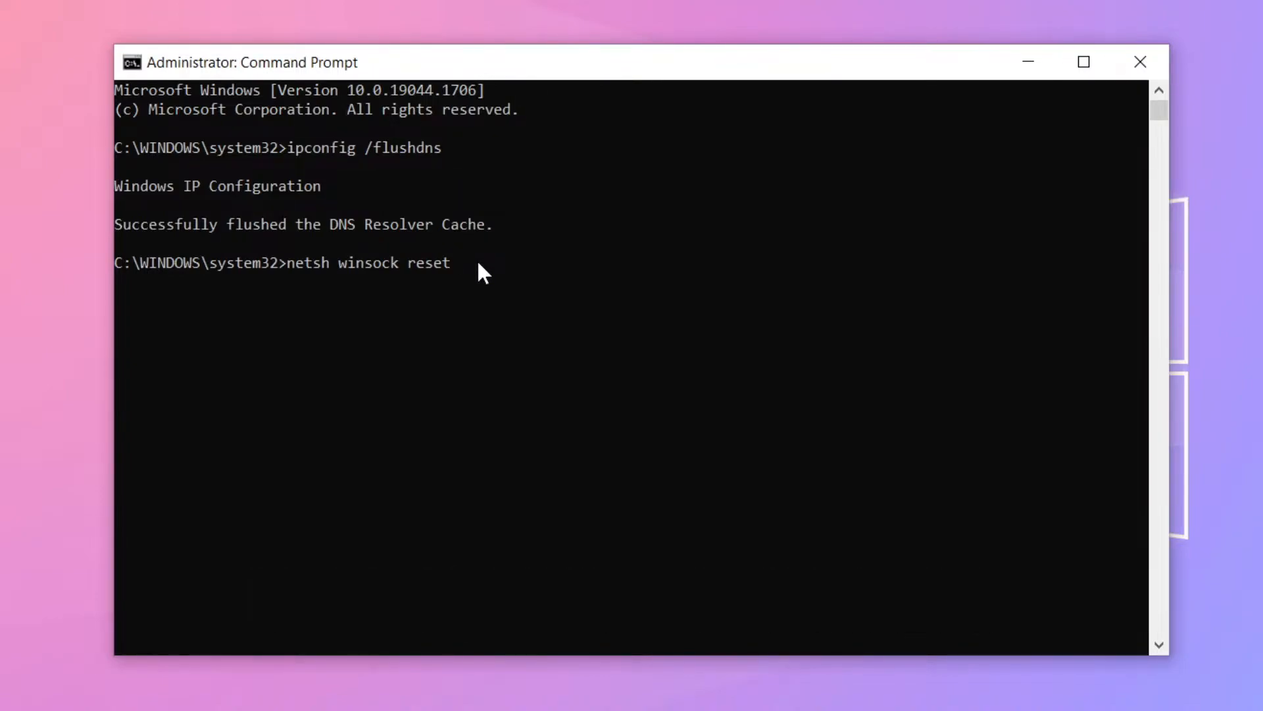
key(Return)
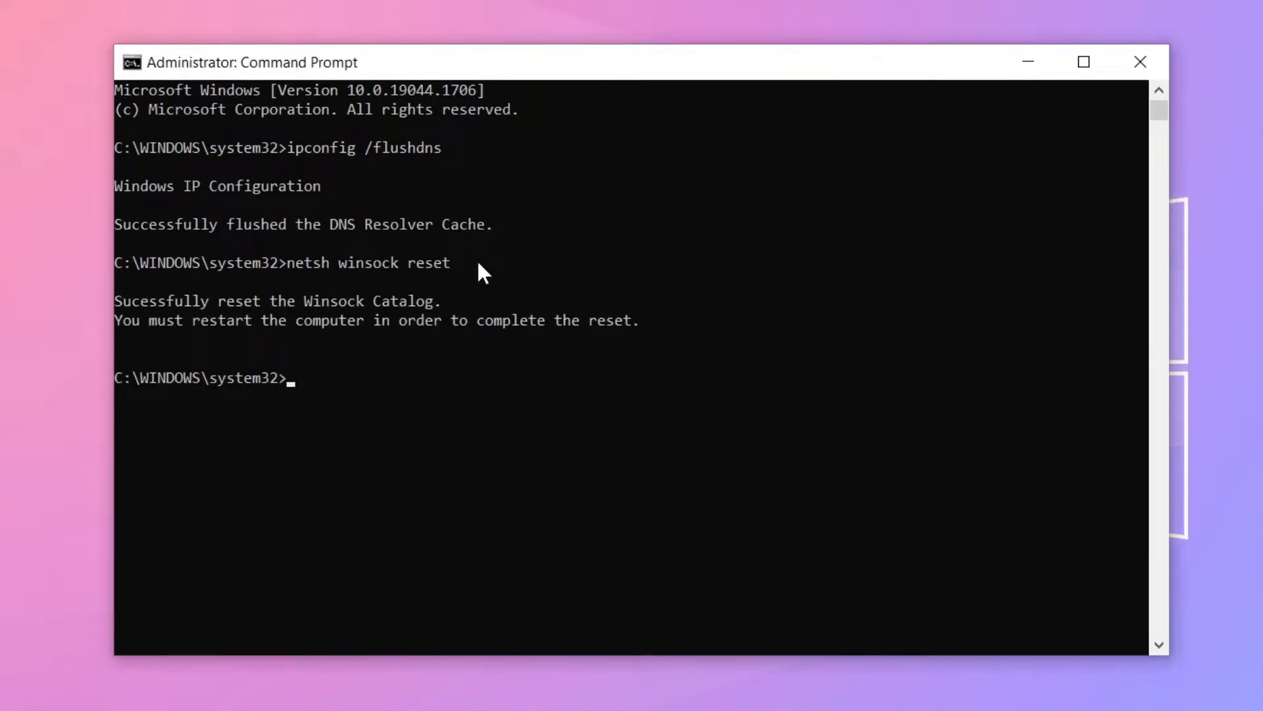
Exit the administrator Command Prompt, returning to the desktop.
text(e)
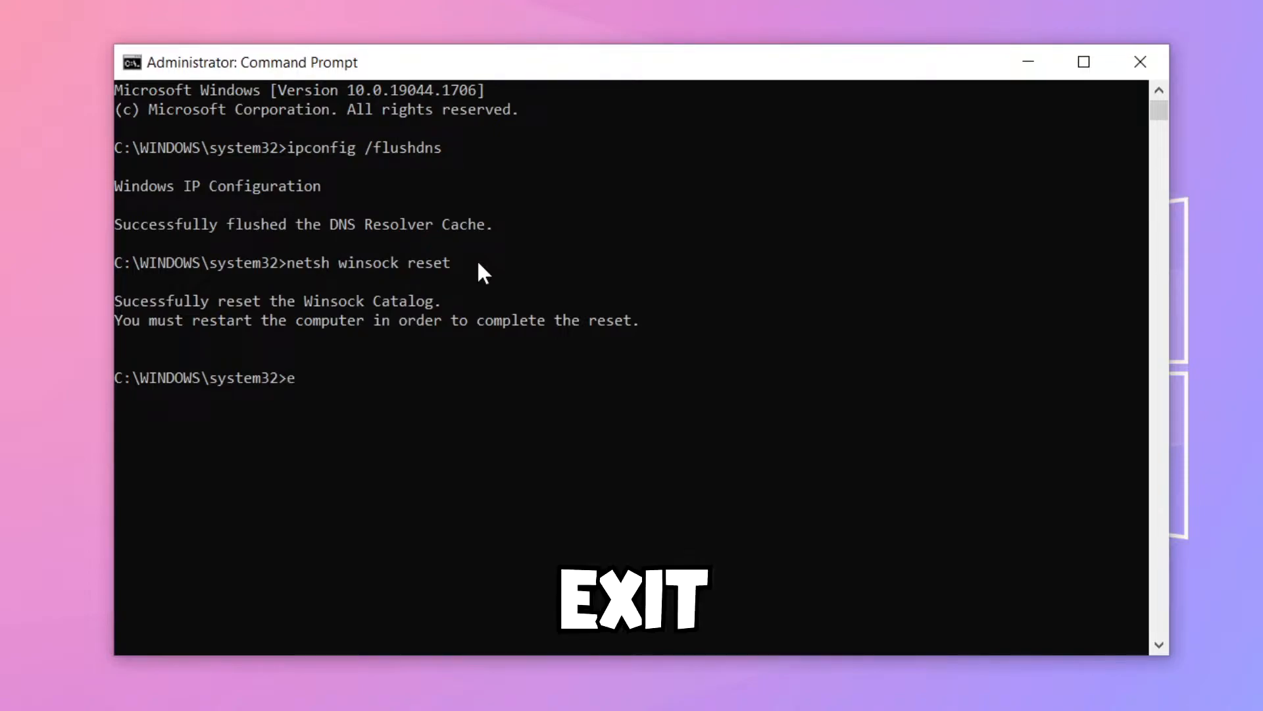
text(xit)
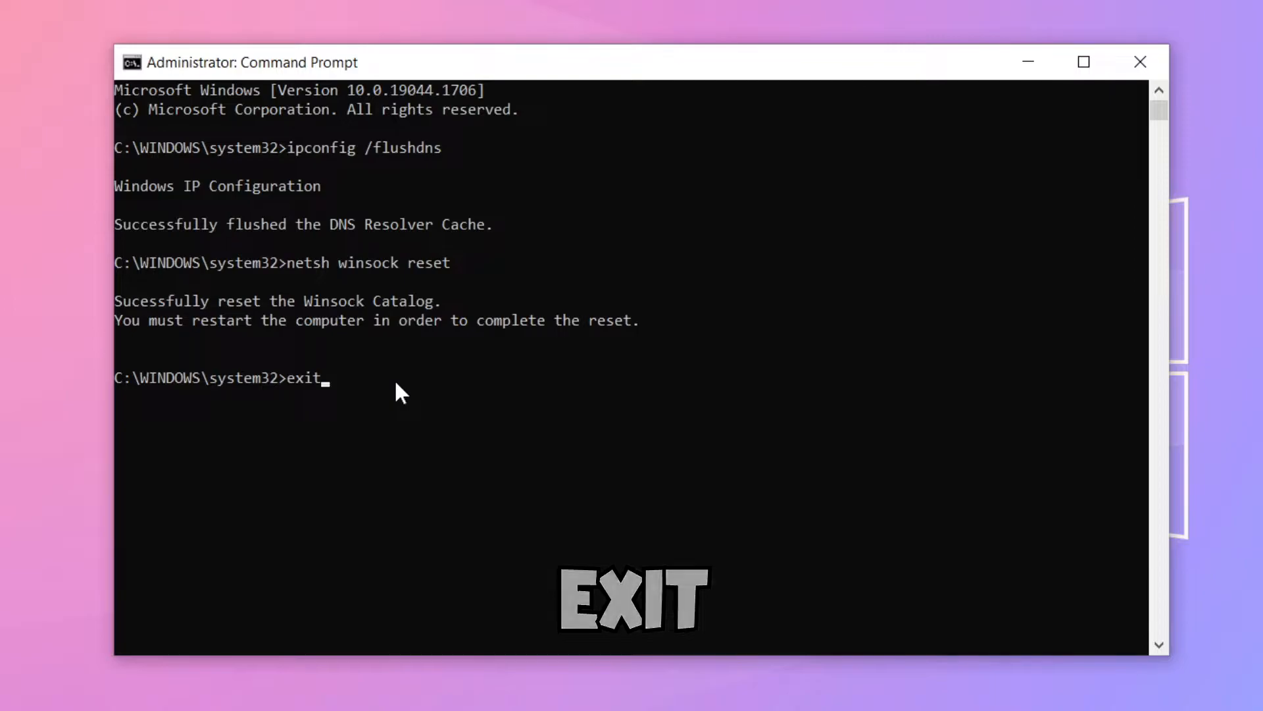
key(Return)
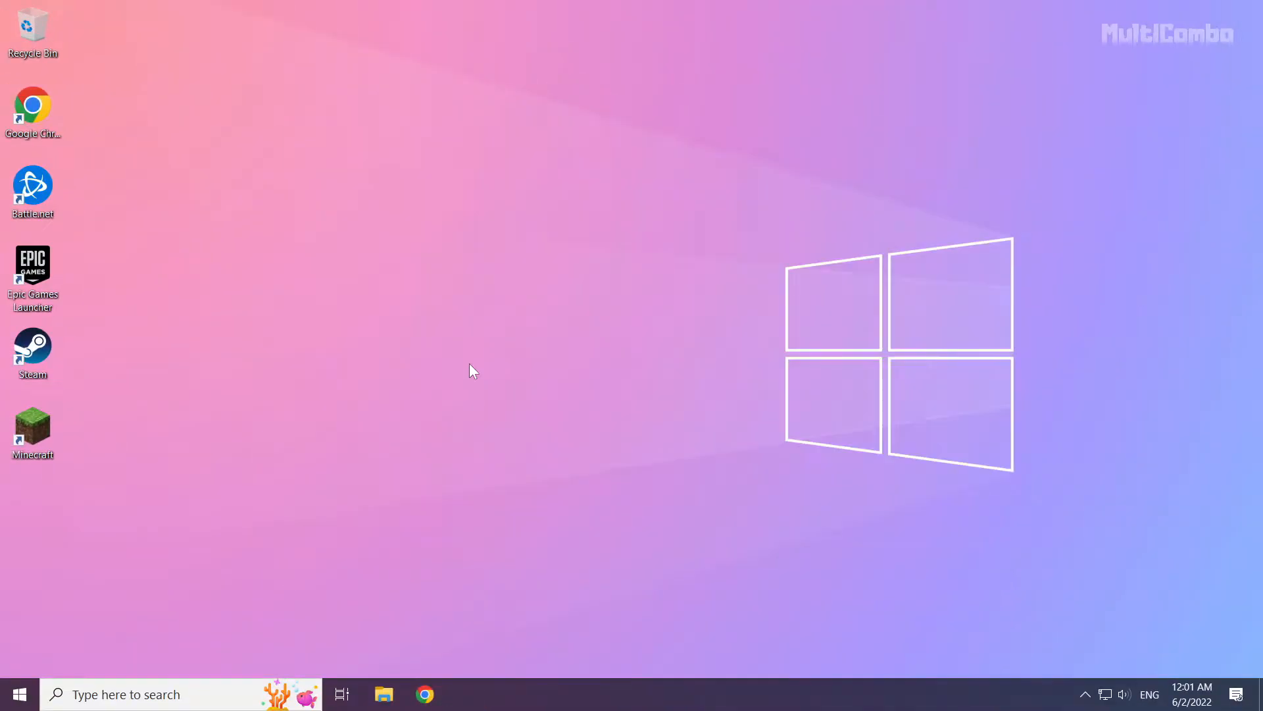
mouse_move(761, 462)
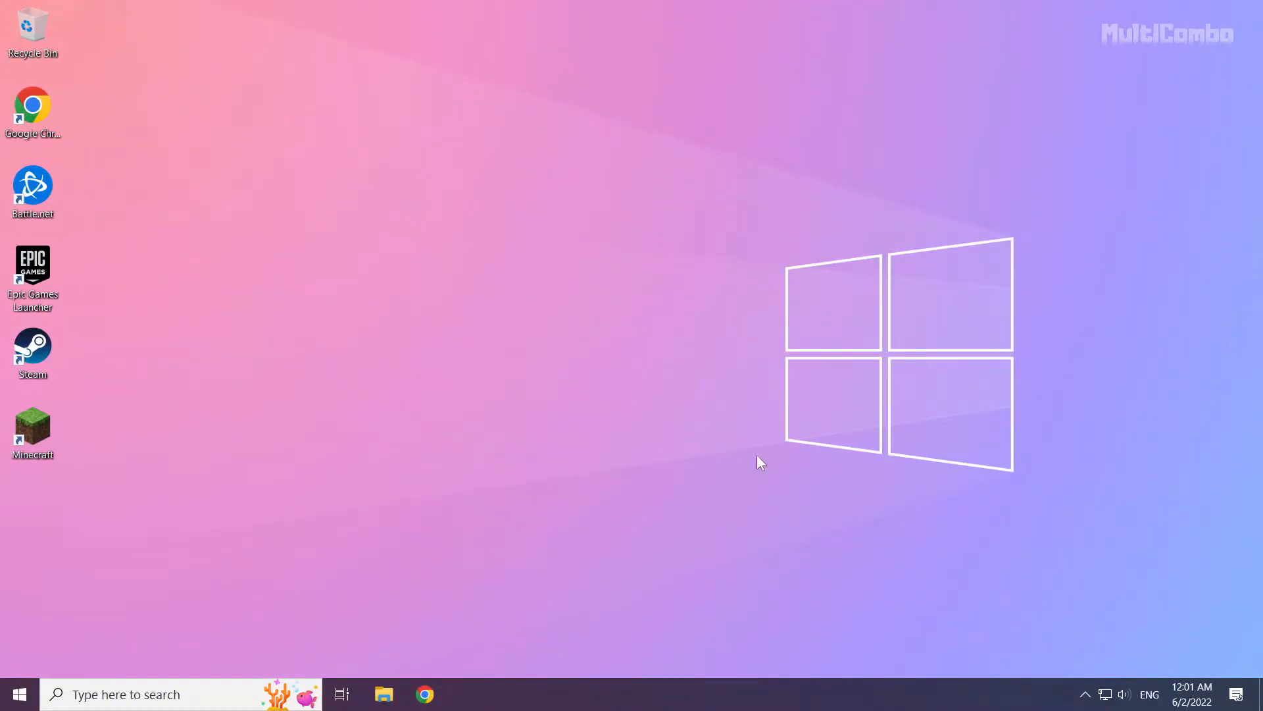
Reach Network & Internet settings from the system-tray network icon's menu.
right_click(1105, 694)
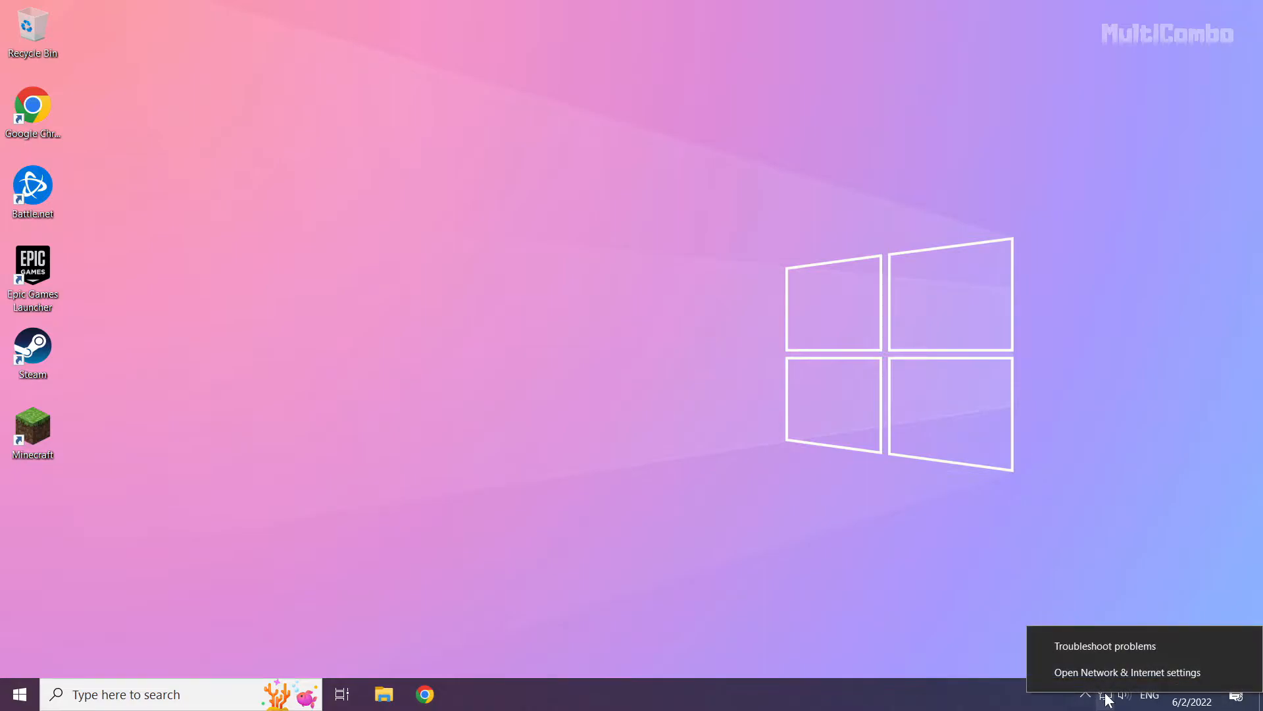
mouse_move(1127, 682)
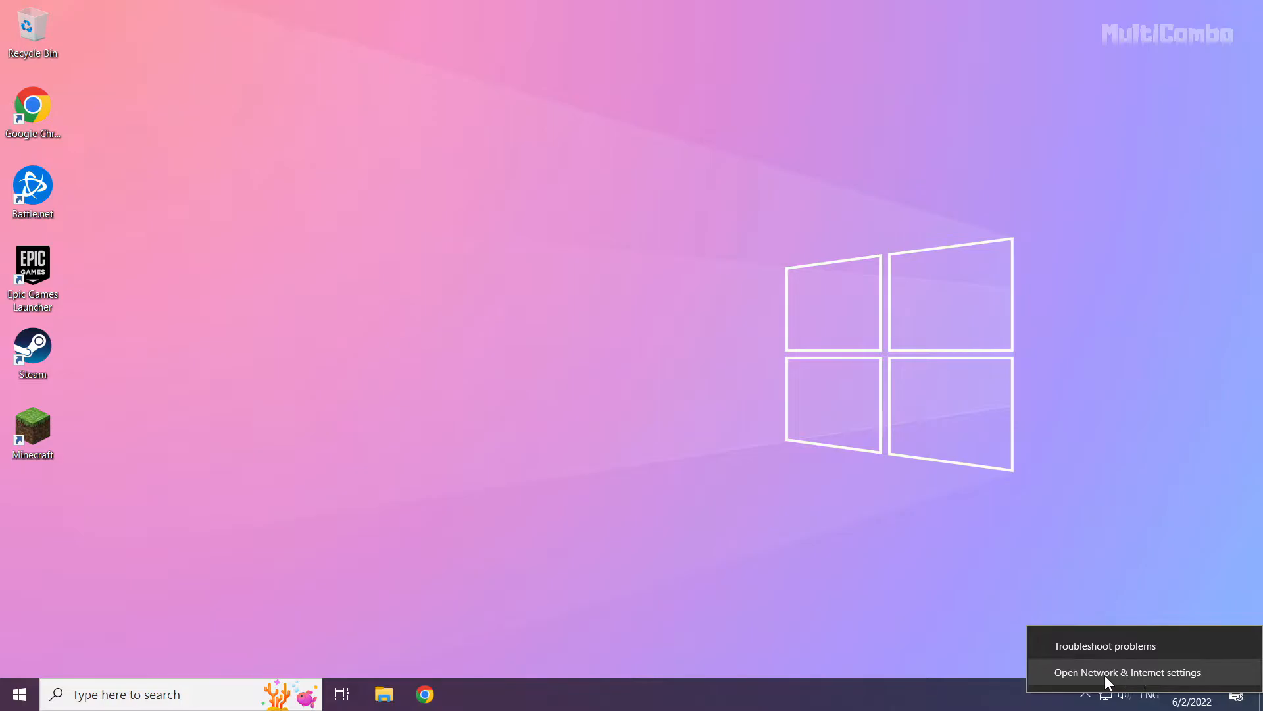
click(1128, 672)
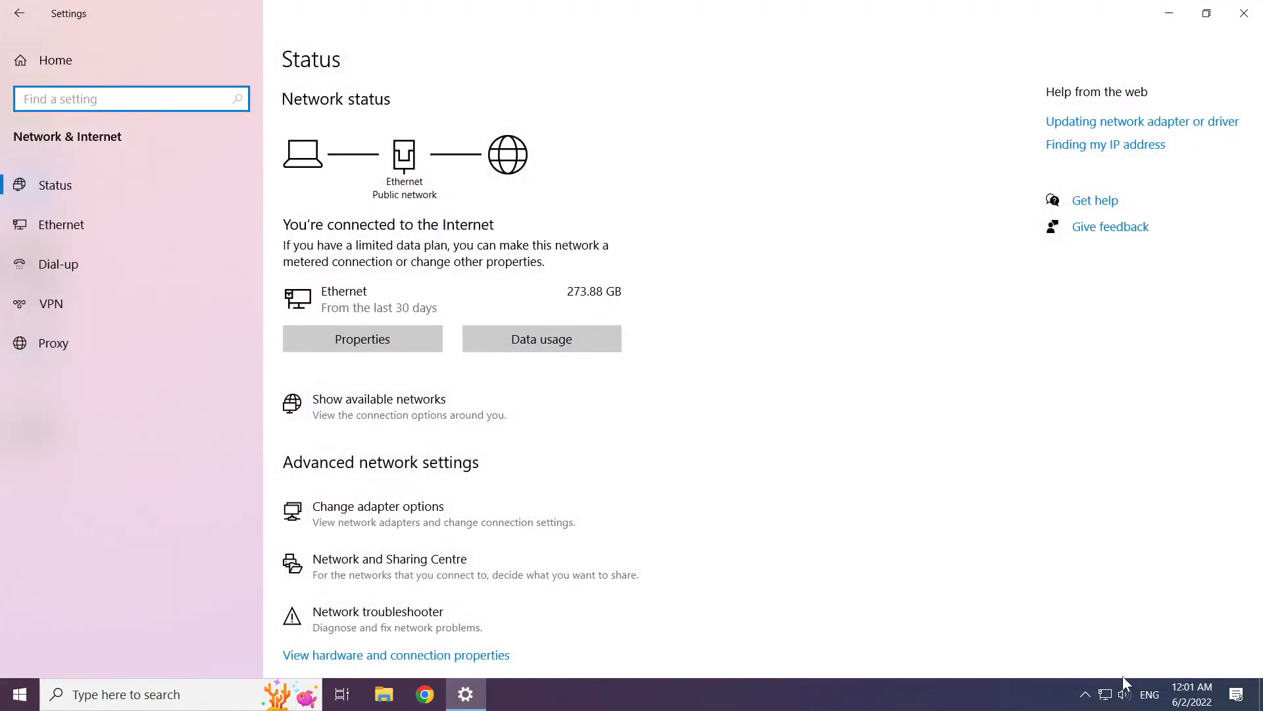
mouse_move(770, 573)
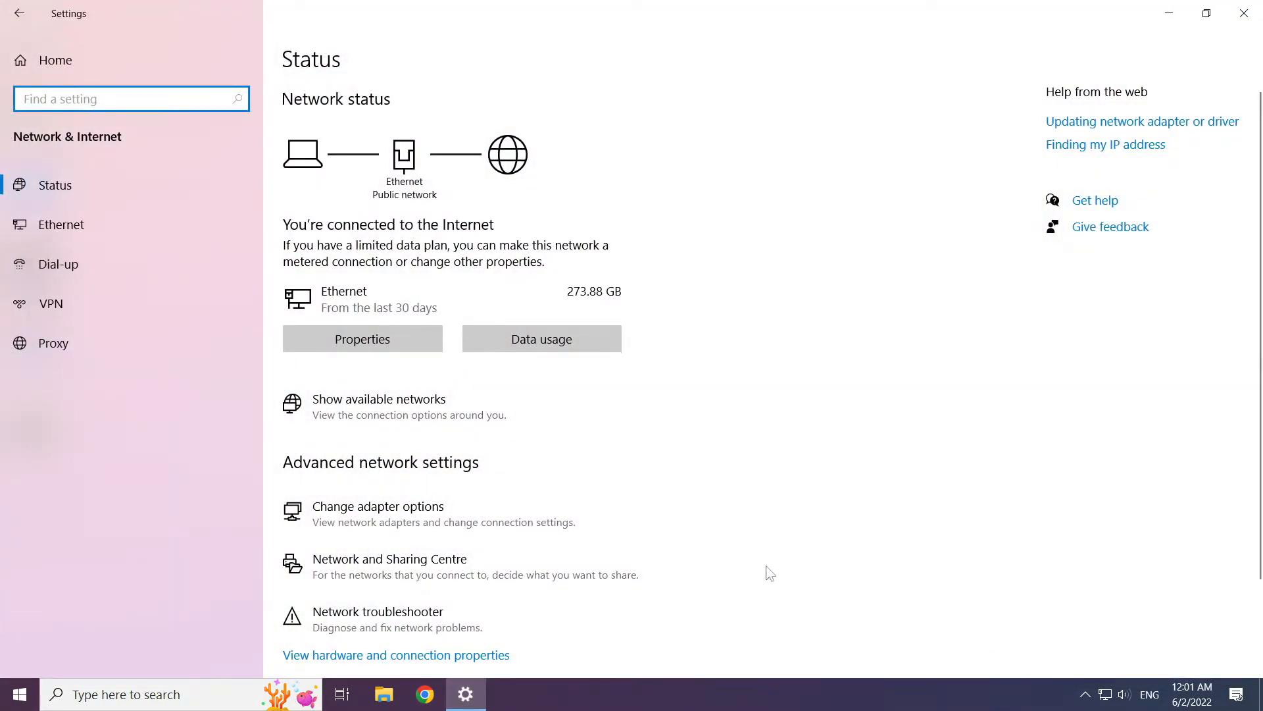
mouse_move(378, 513)
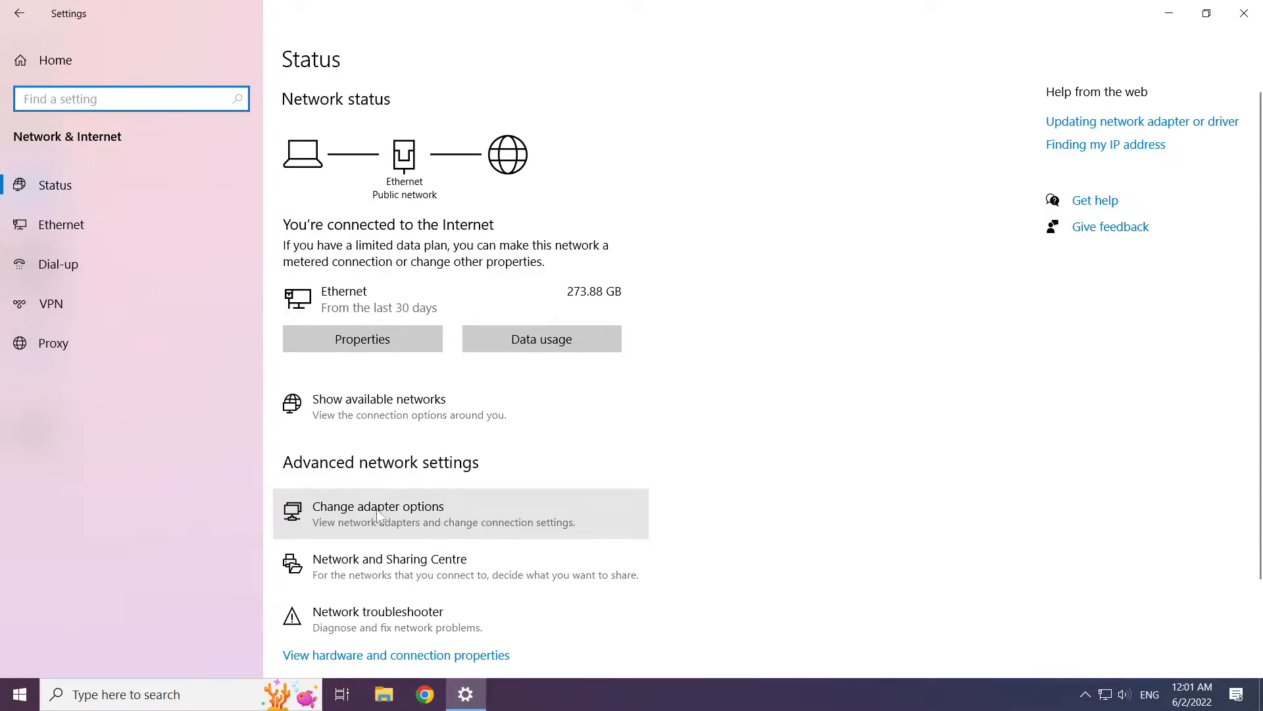
Show the Network Connections adapter list via Change adapter options.
click(377, 506)
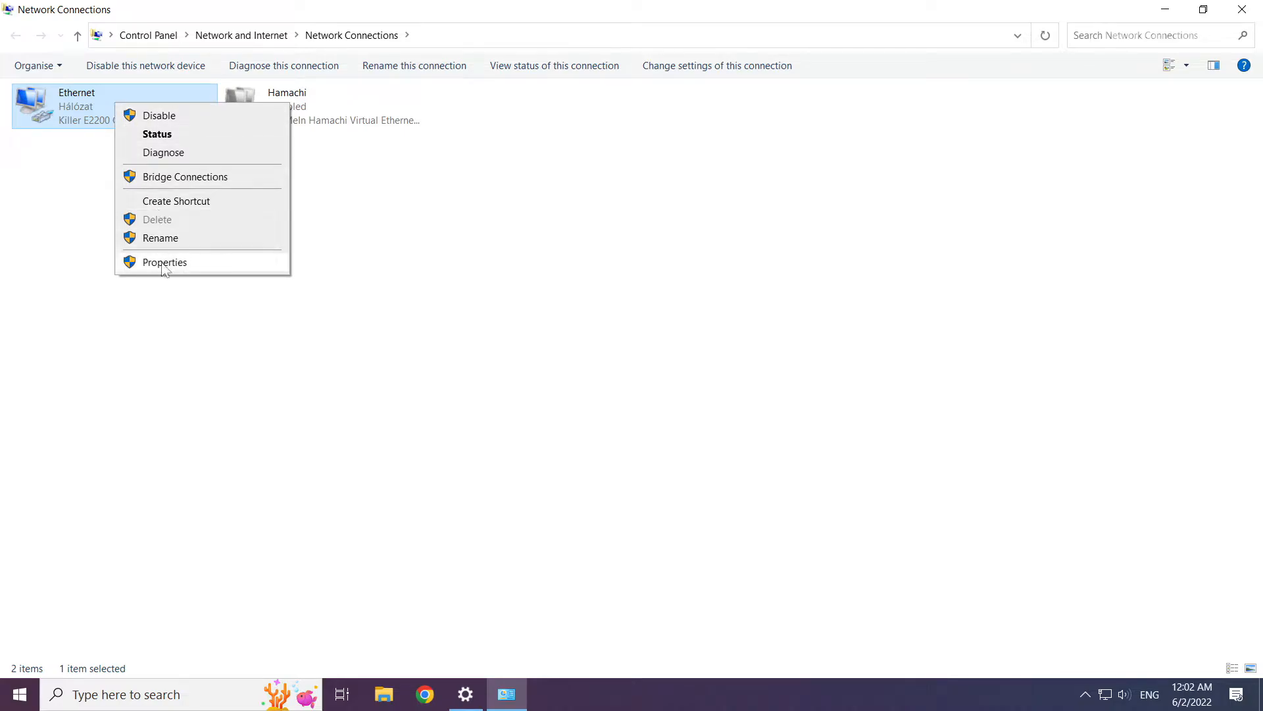
mouse_move(208, 273)
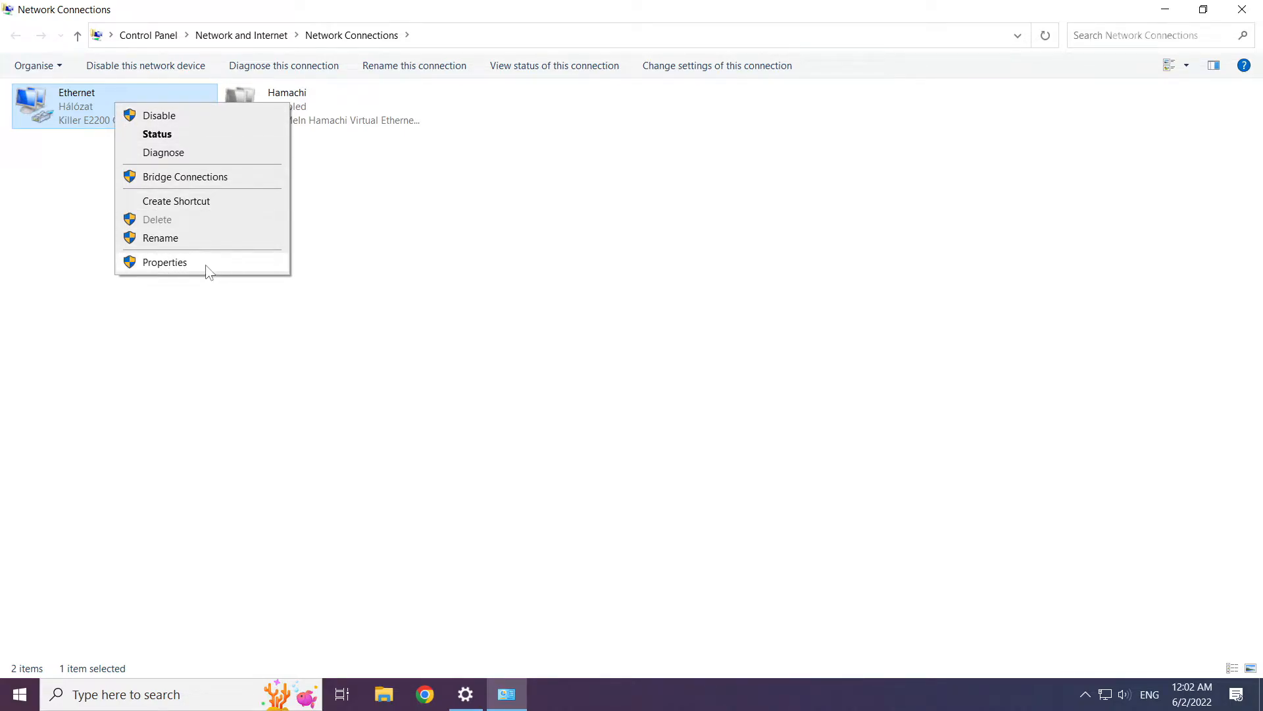
Bring up Ethernet Properties and select Internet Protocol Version 4 (TCP/IPv4).
click(165, 262)
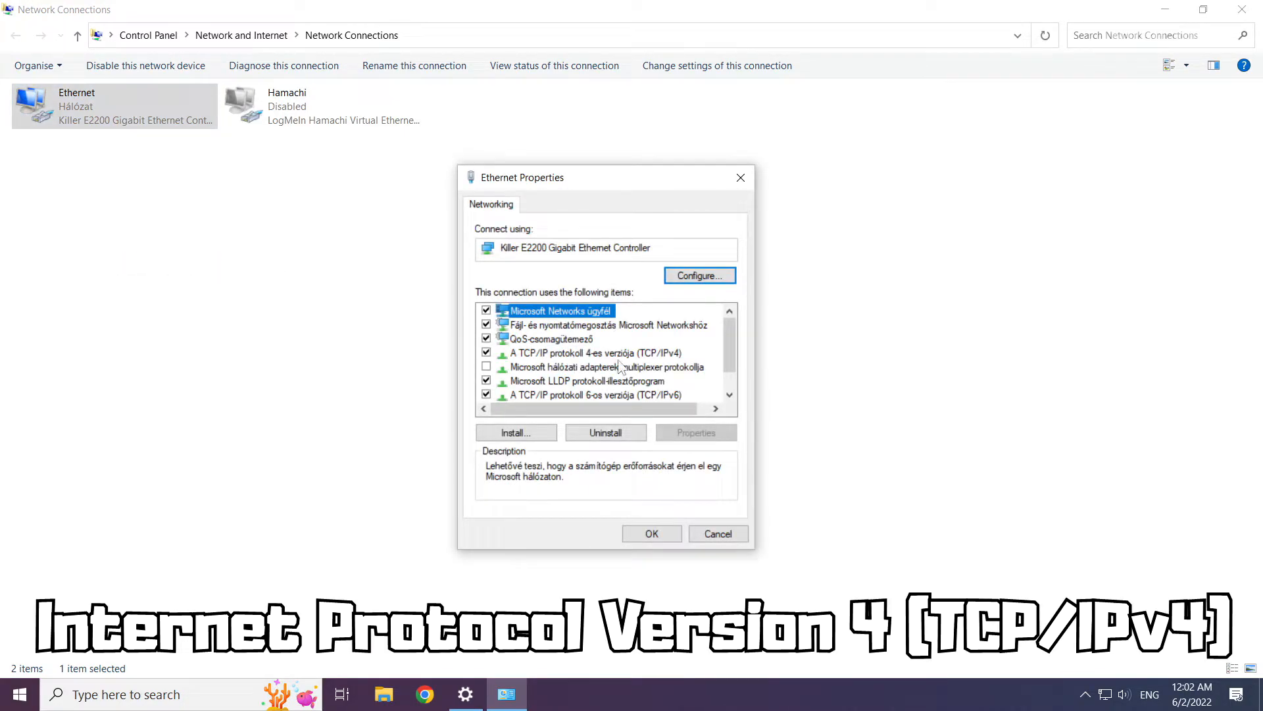
click(595, 353)
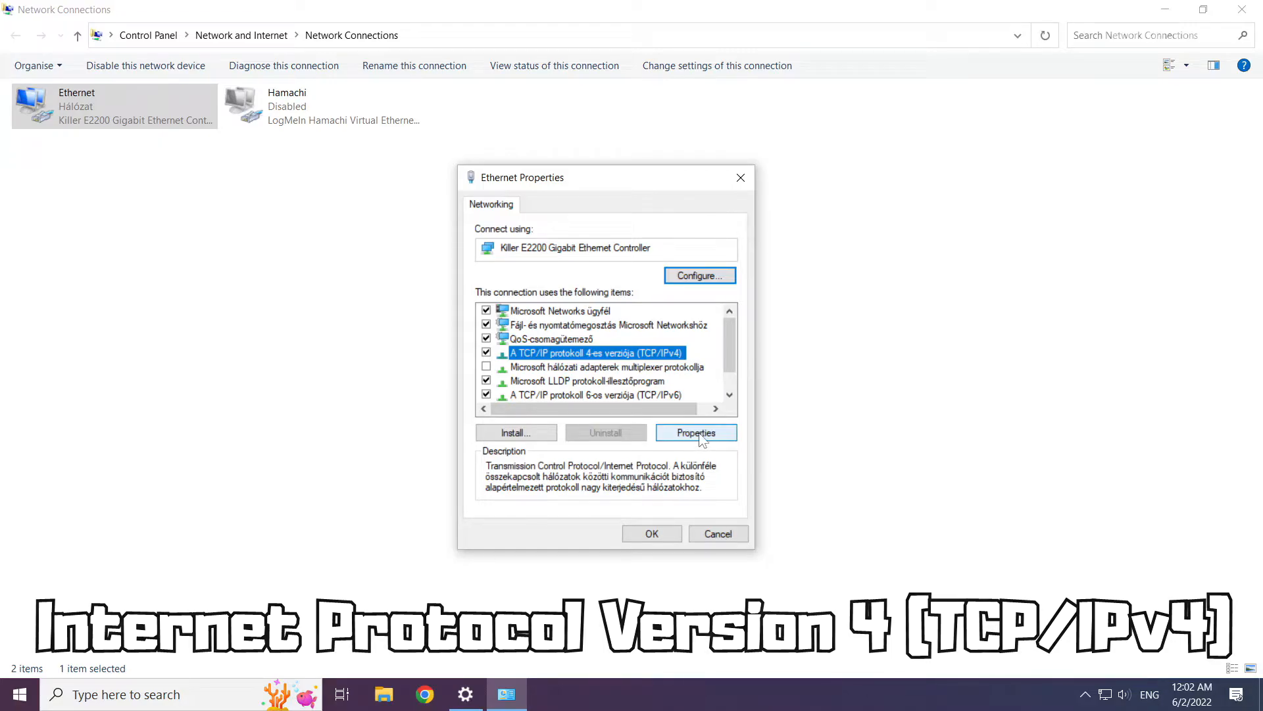
Set manual IPv4 DNS servers: preferred 8.8.8.8, alternate 8.8.4.4, and confirm with OK.
click(695, 433)
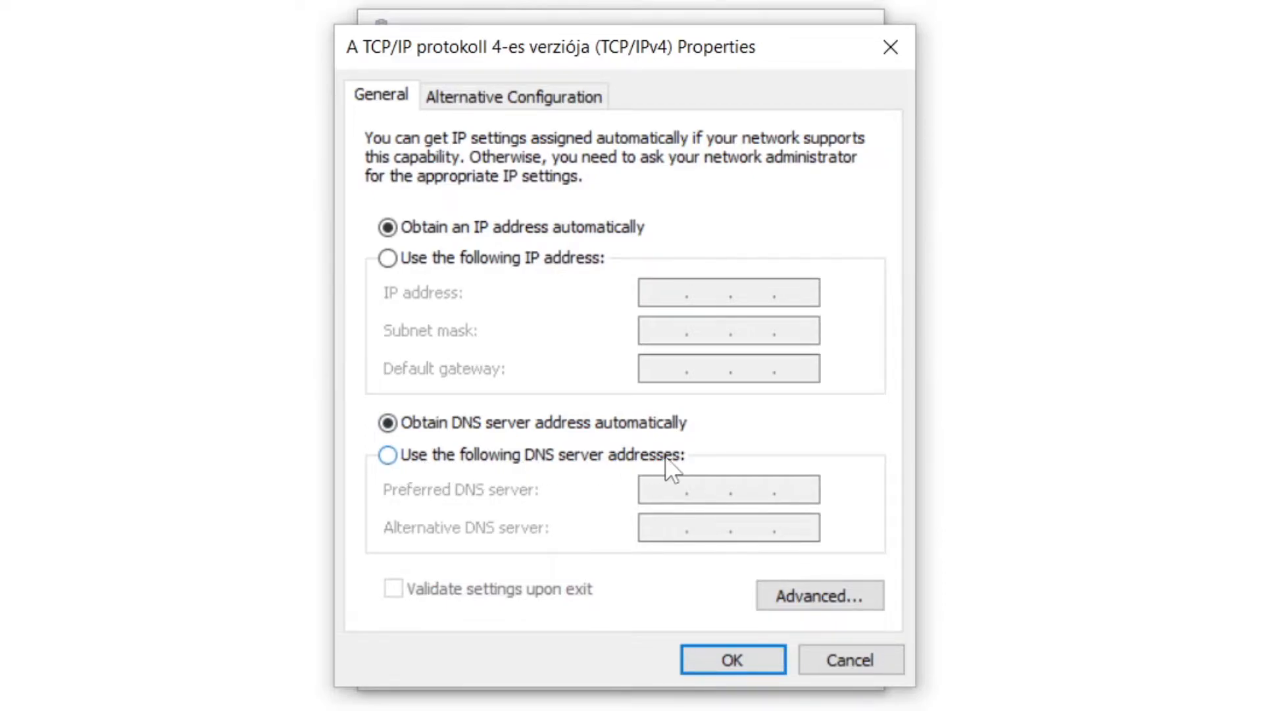
click(387, 454)
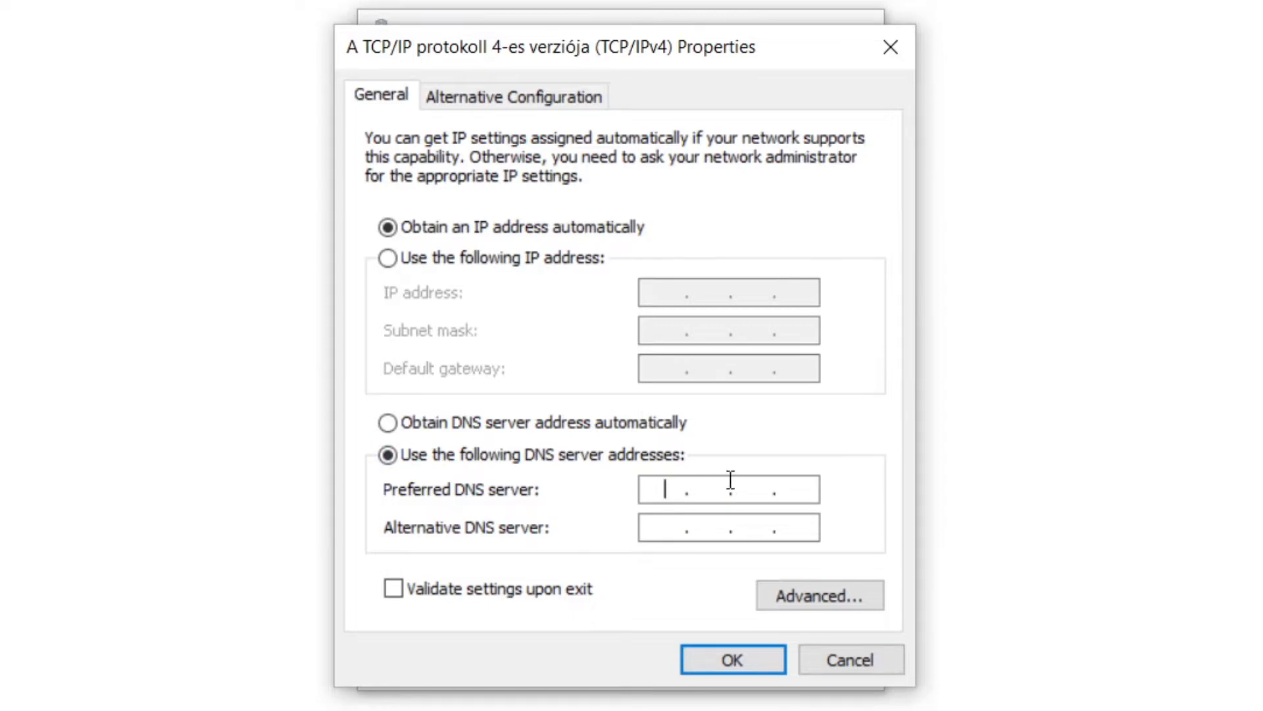
mouse_move(835, 501)
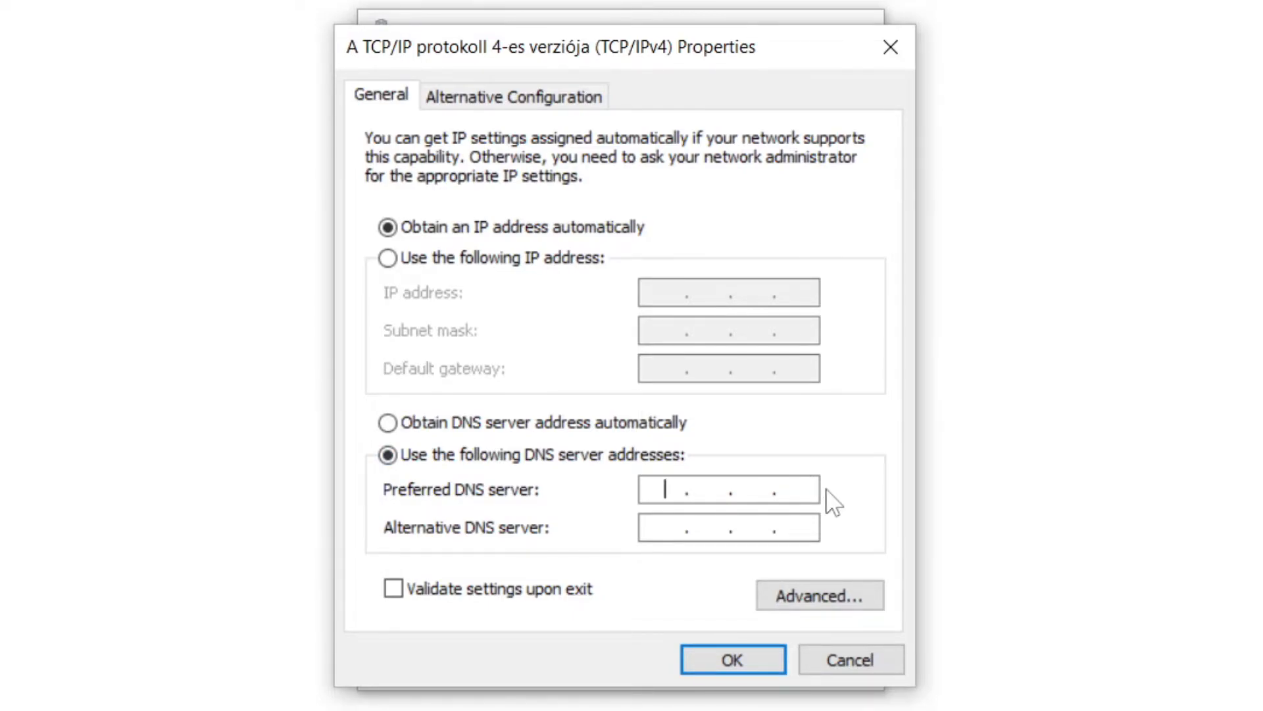
text(8.8.8.)
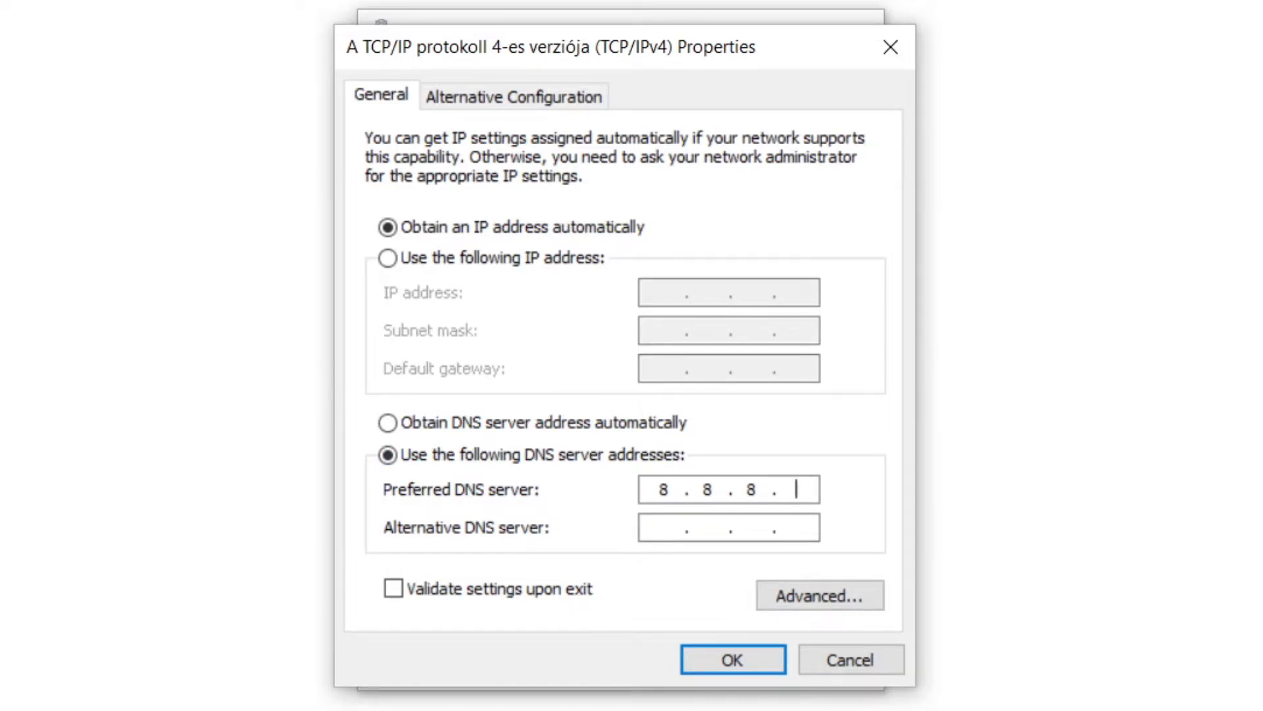
text(8)
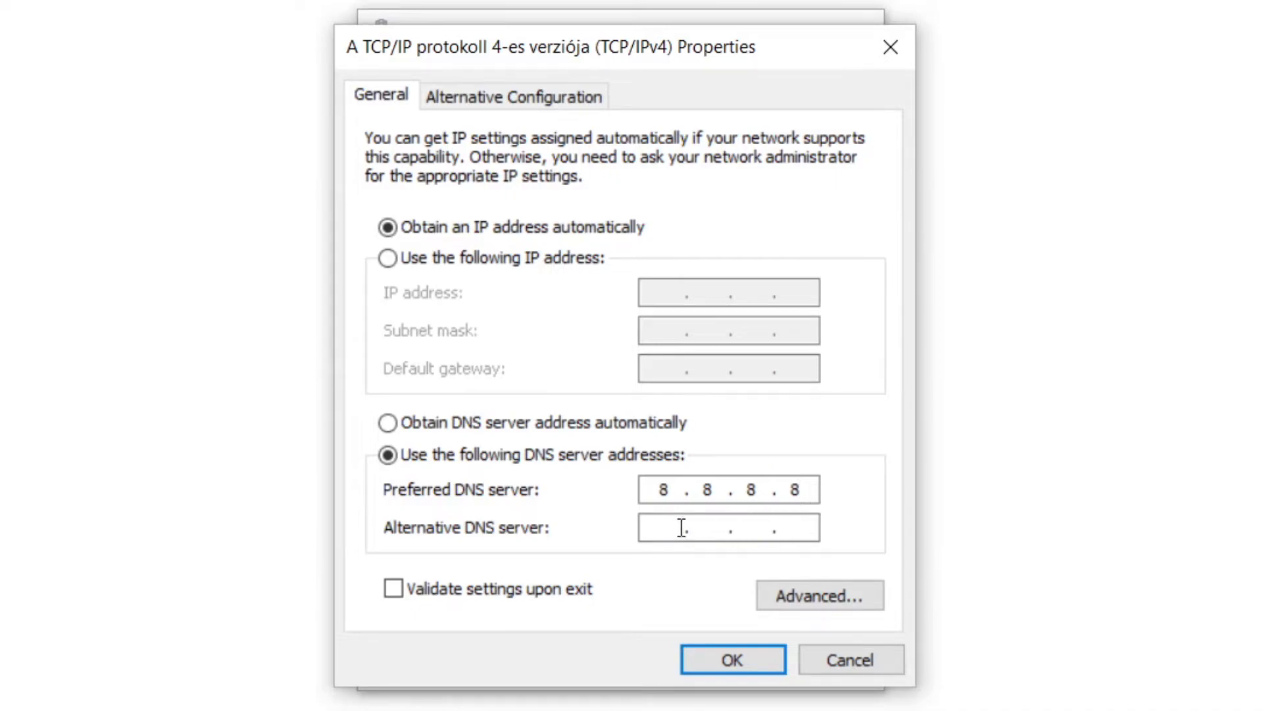
mouse_move(838, 538)
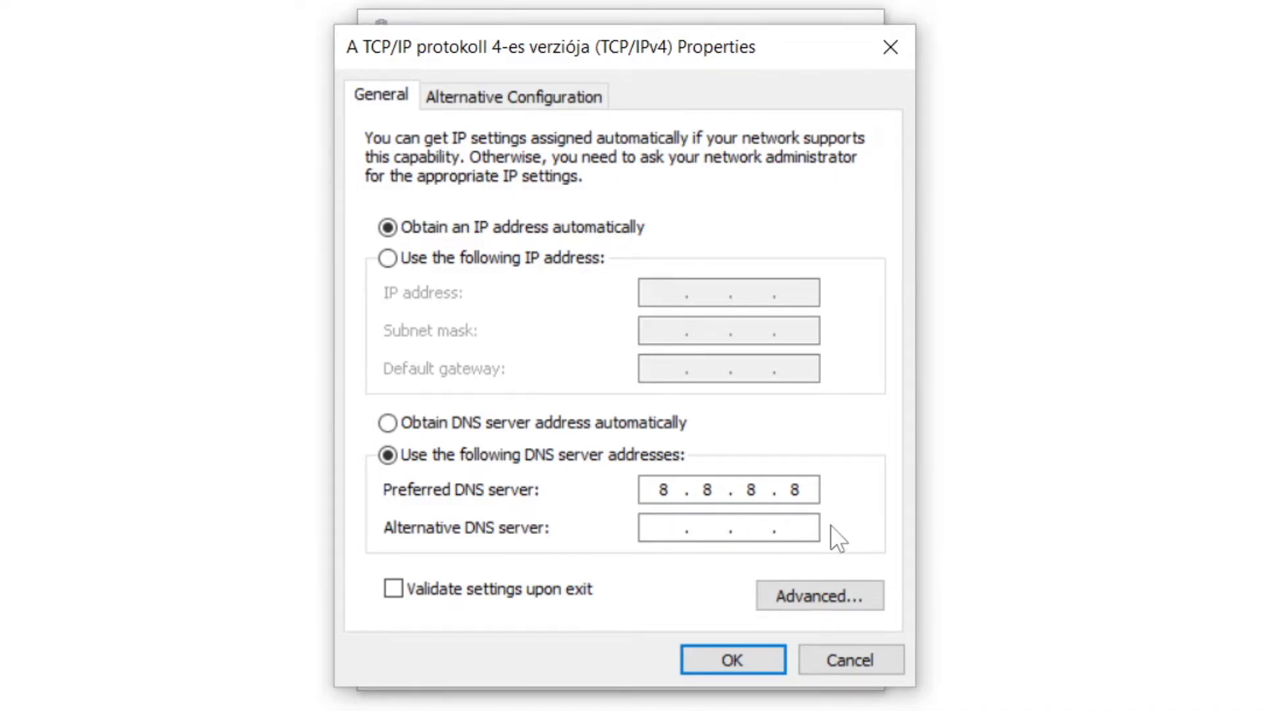
text(8.8.)
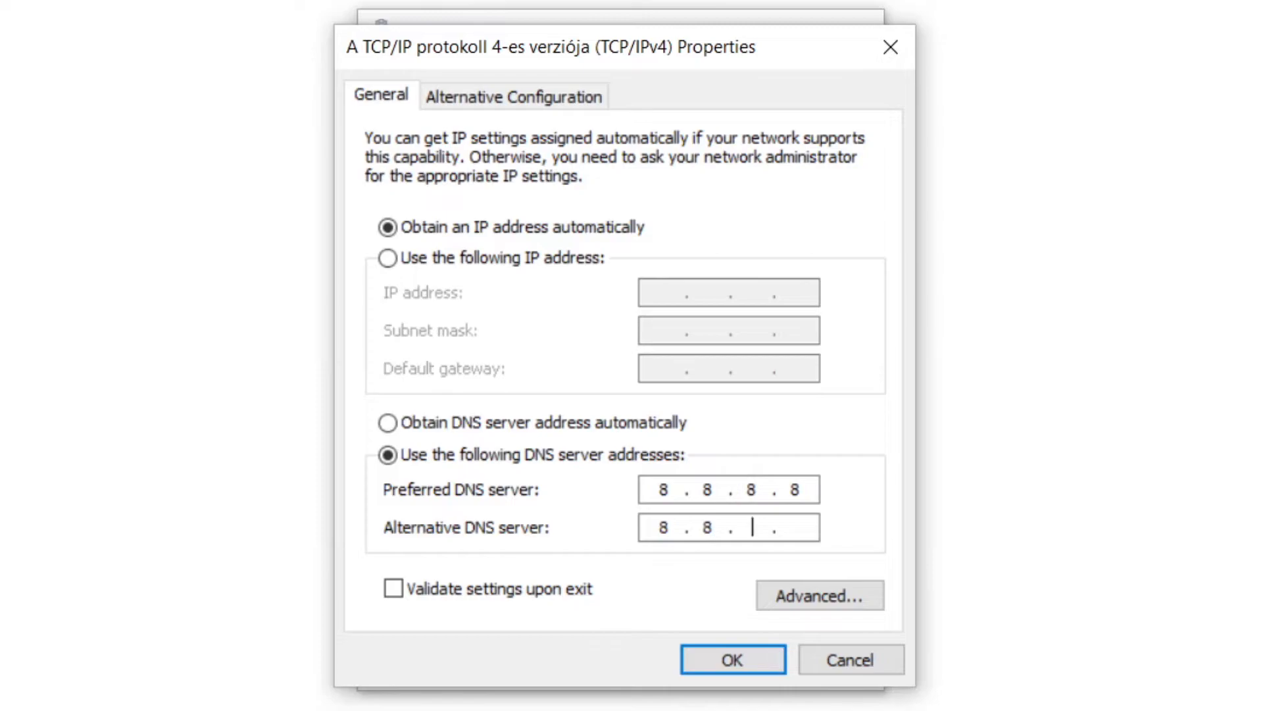
text(4.4)
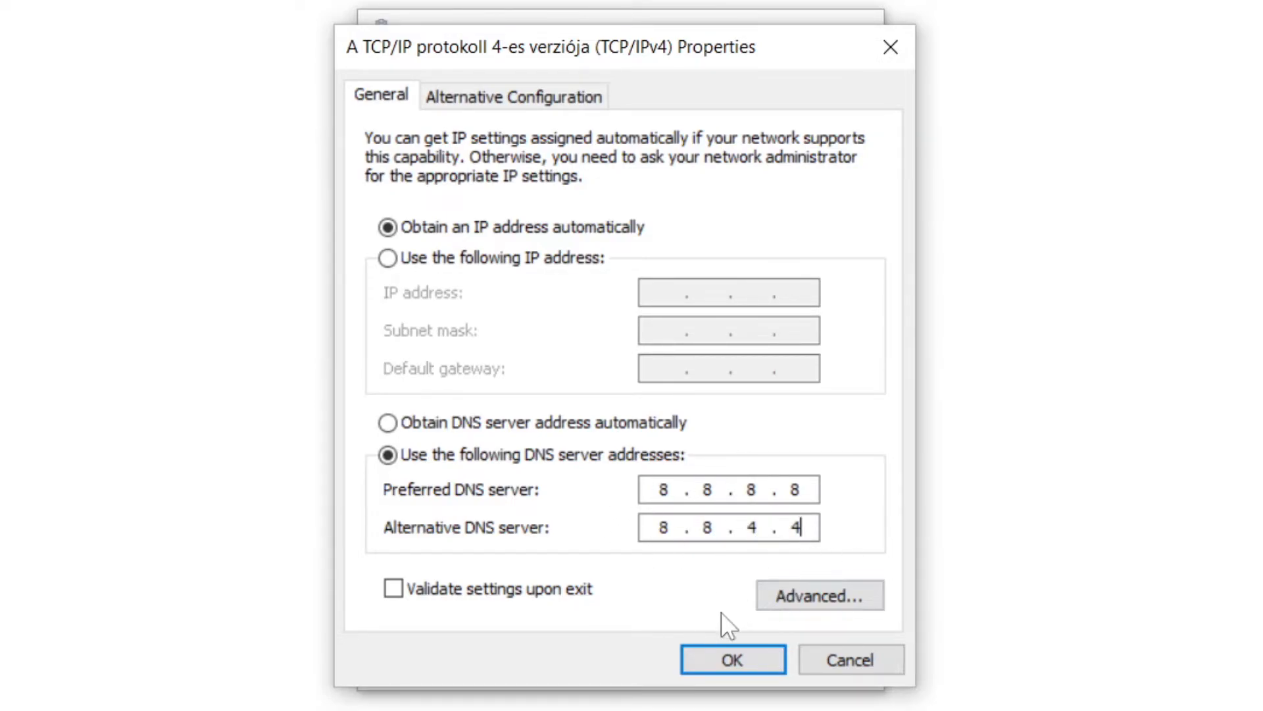
click(732, 660)
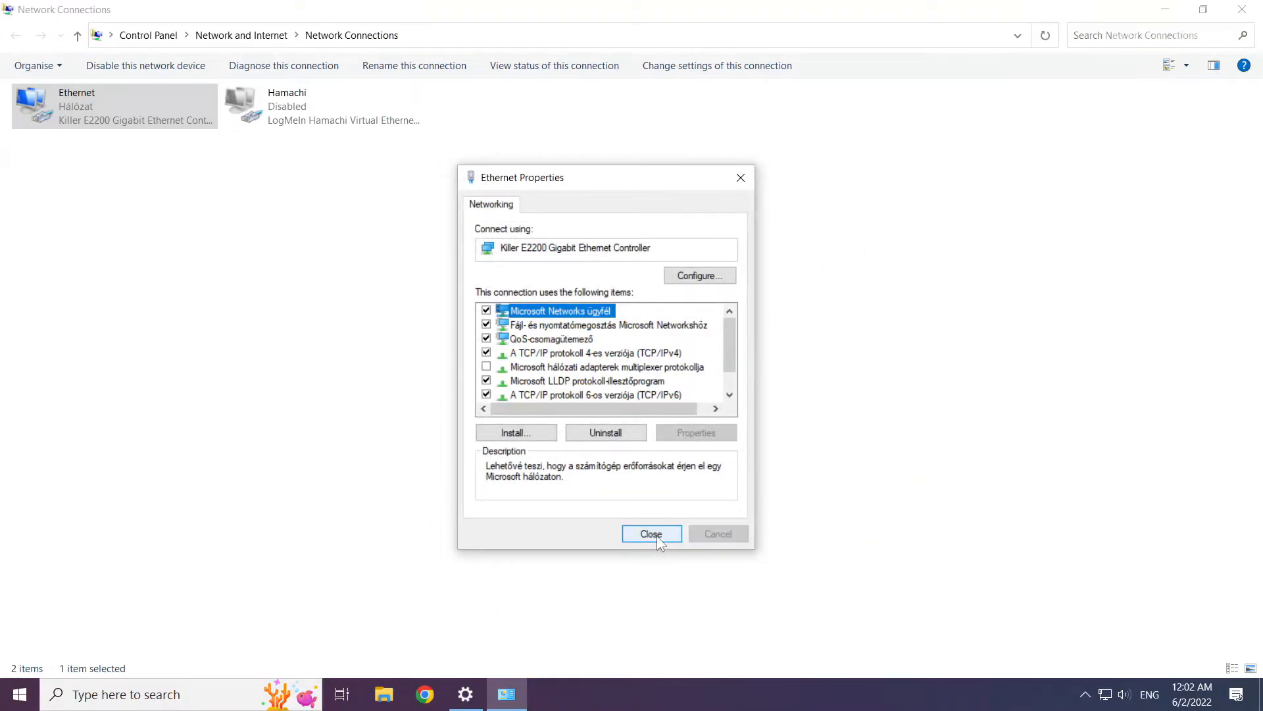
Close Ethernet Properties and the Network Connections window.
click(651, 533)
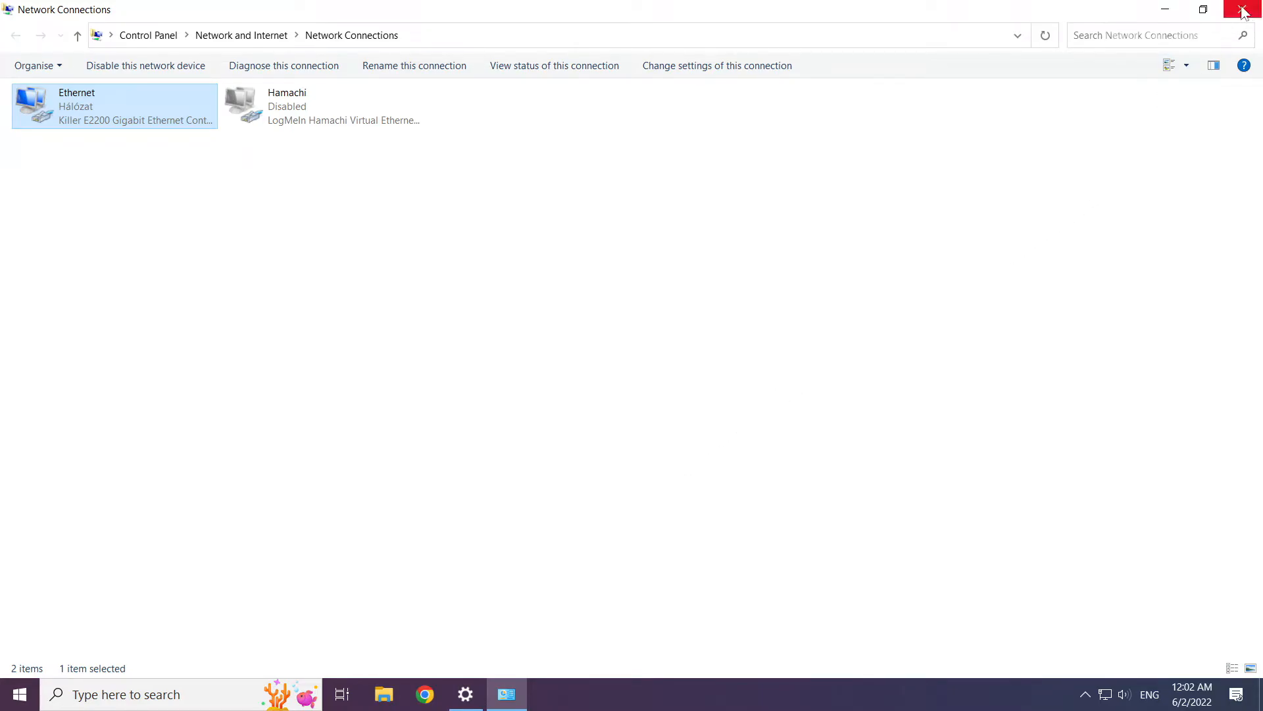
mouse_move(1243, 12)
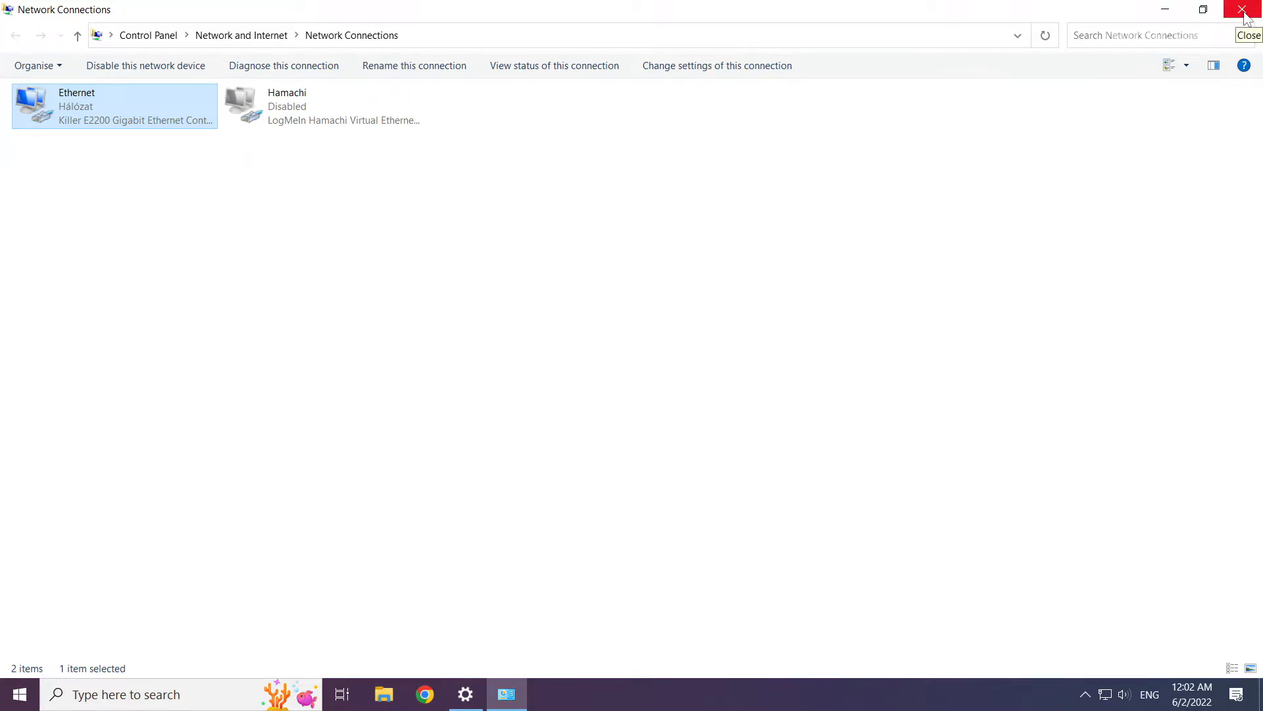
click(1246, 9)
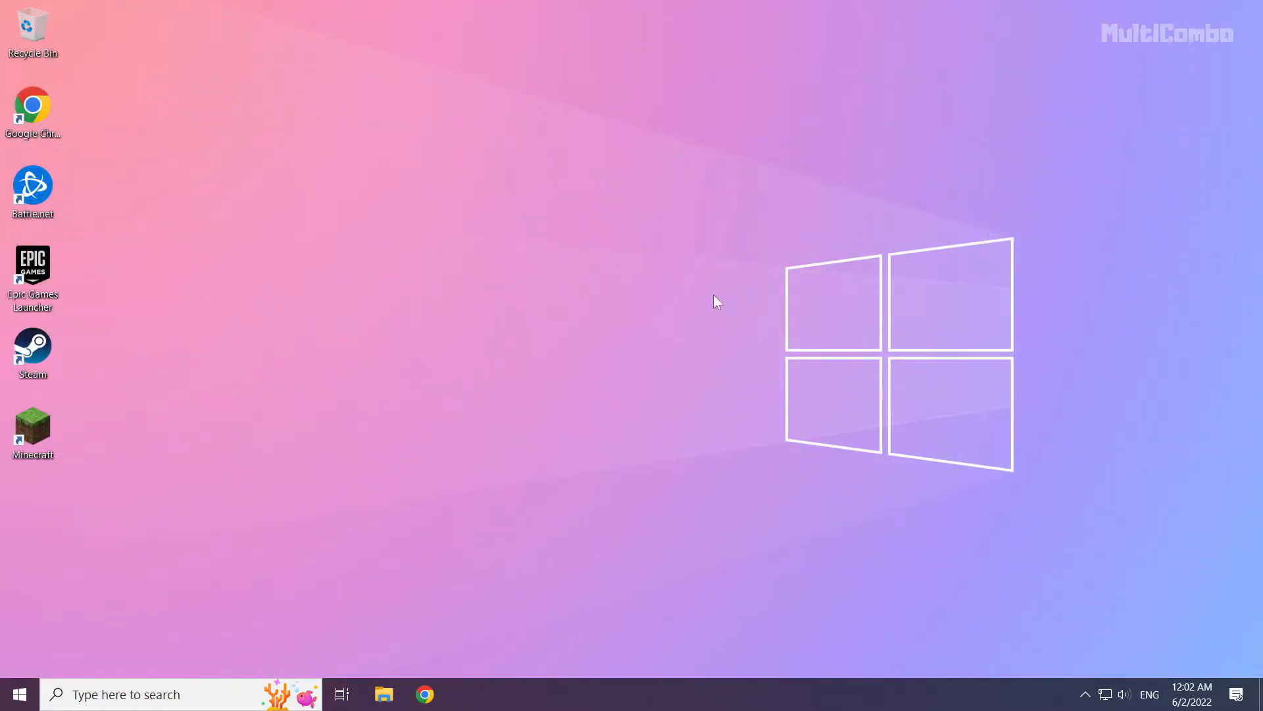
mouse_move(16, 693)
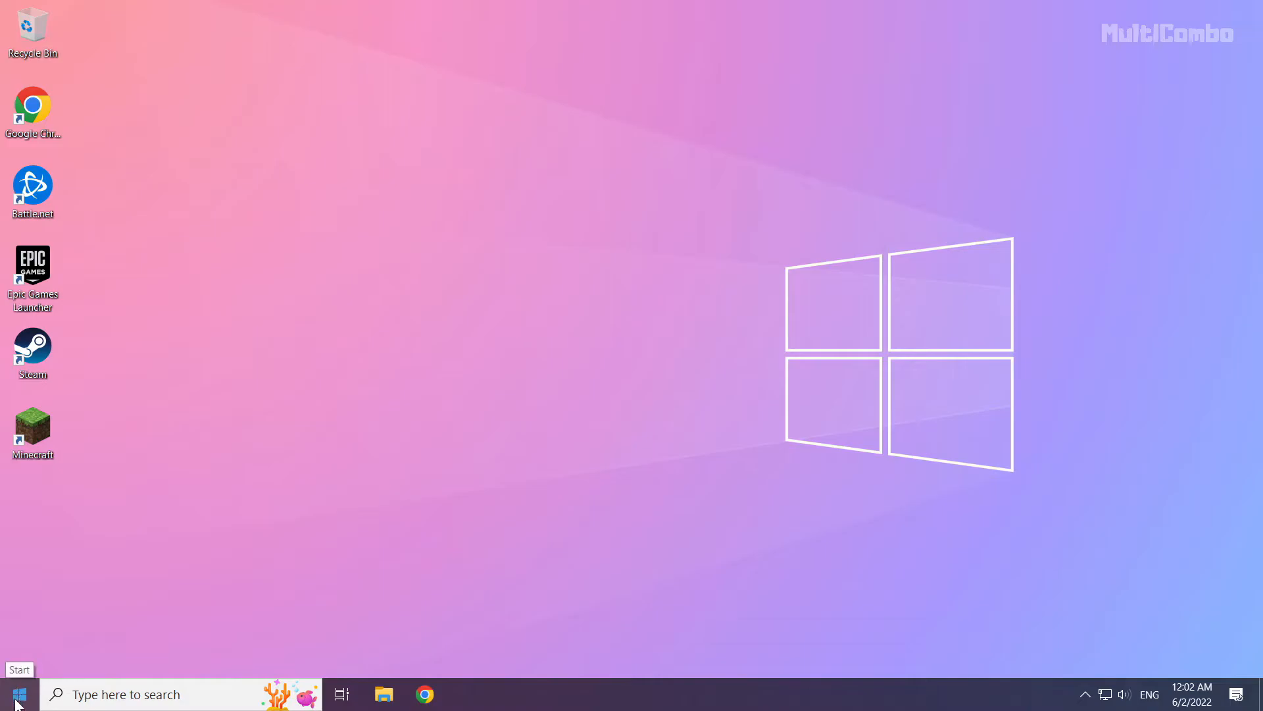
click(17, 693)
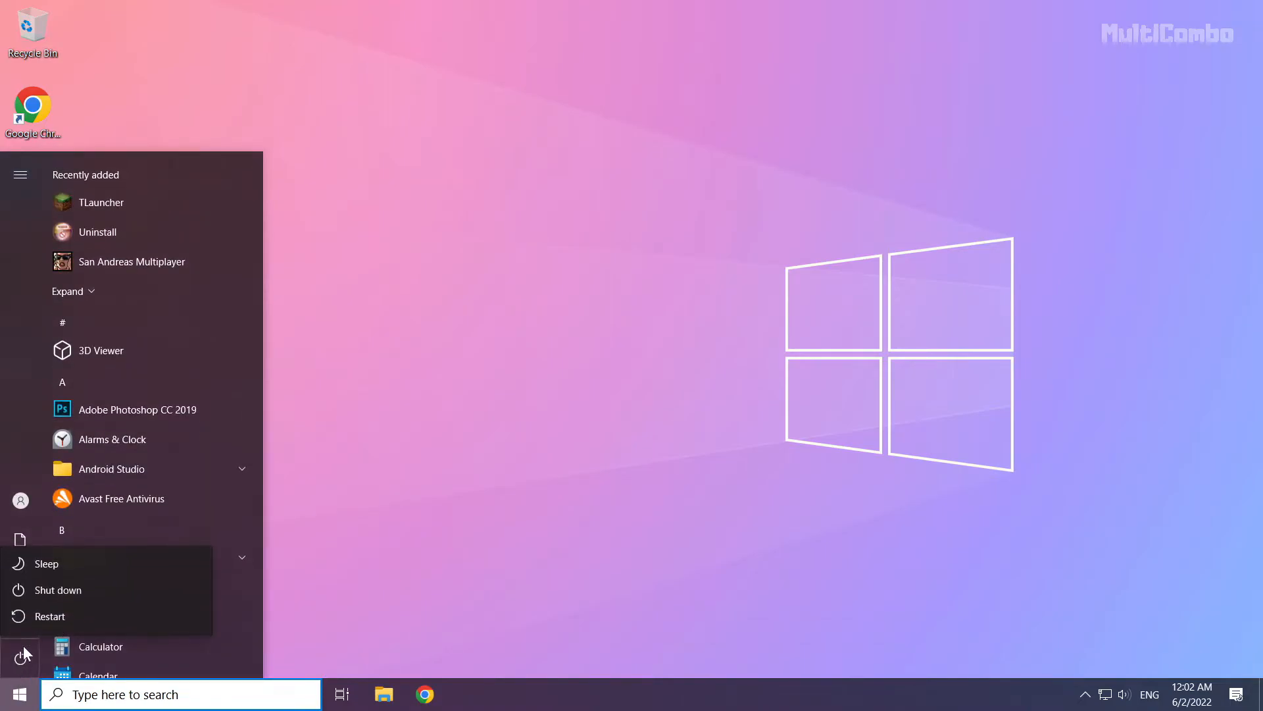
mouse_move(109, 616)
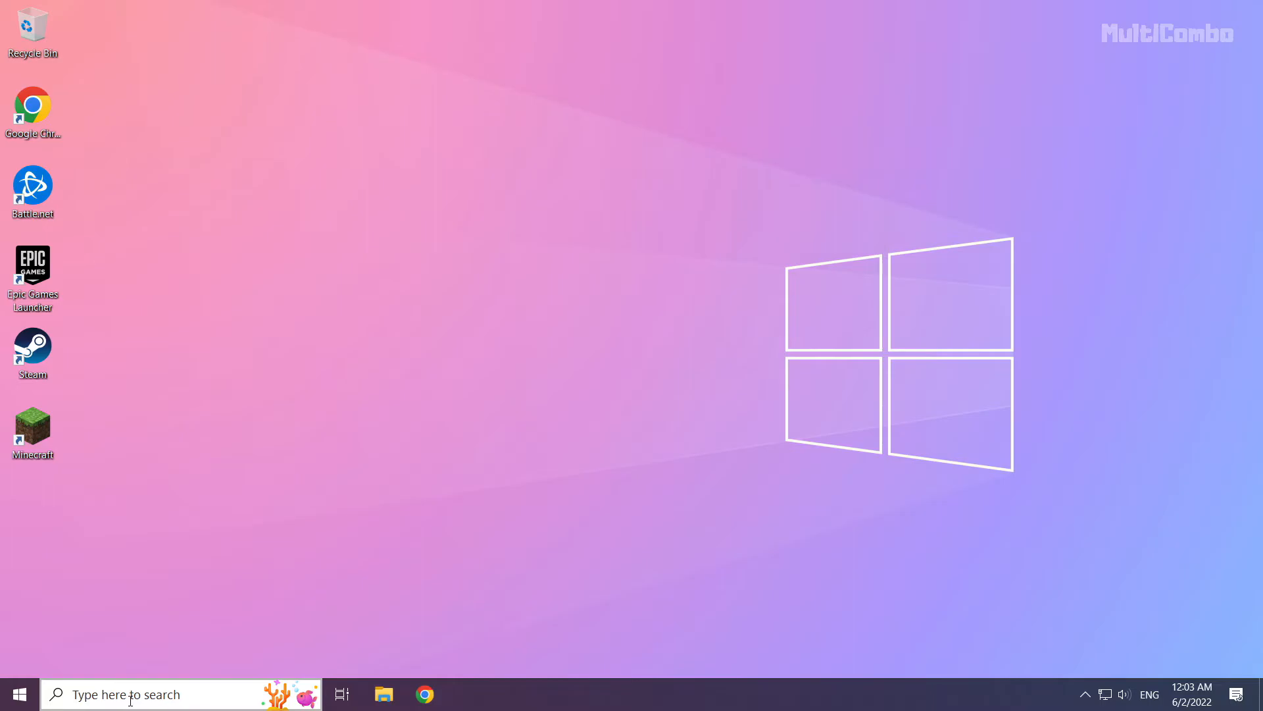
Search the taskbar box for 'network reset' so the setting shows as best match.
click(121, 694)
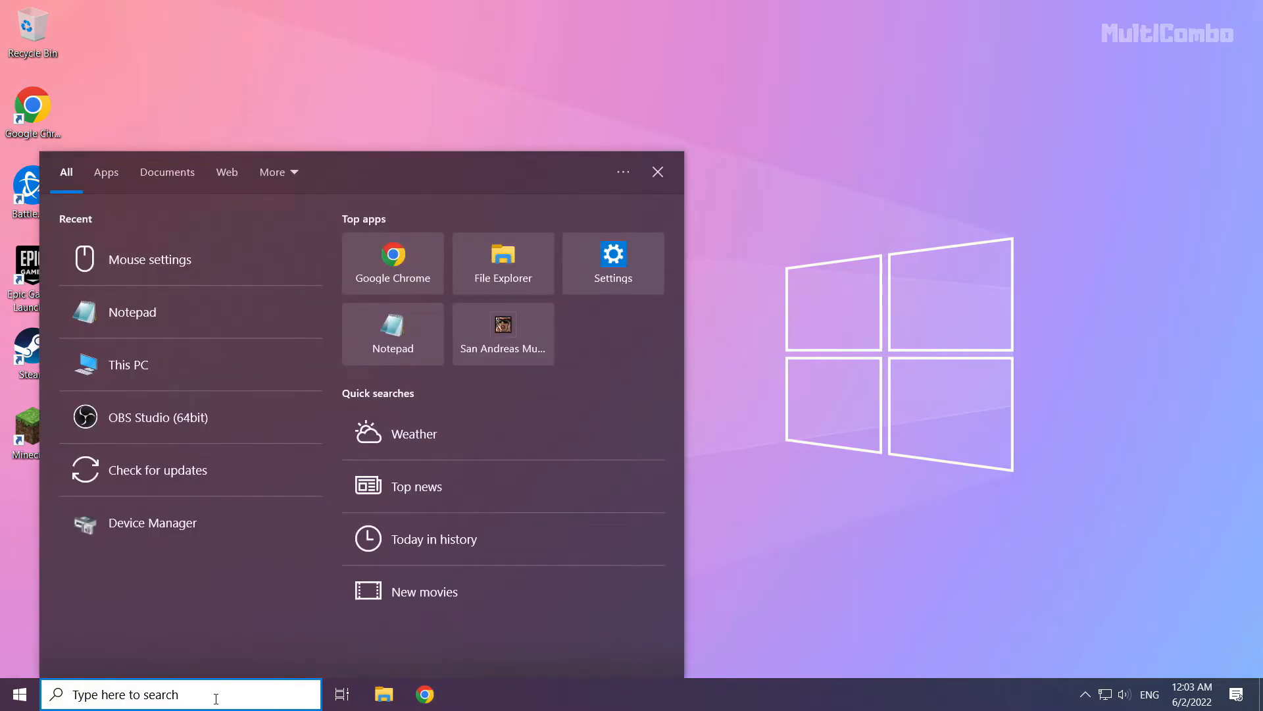
text(netowrk)
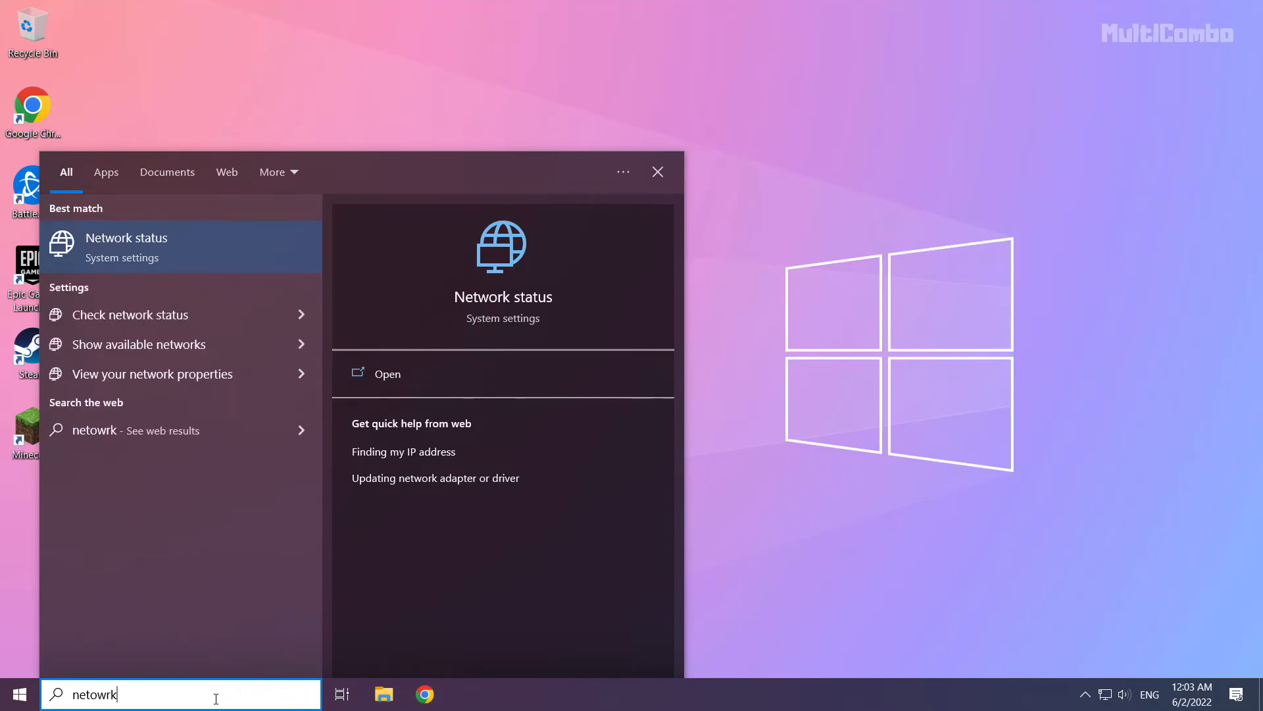
text(reset)
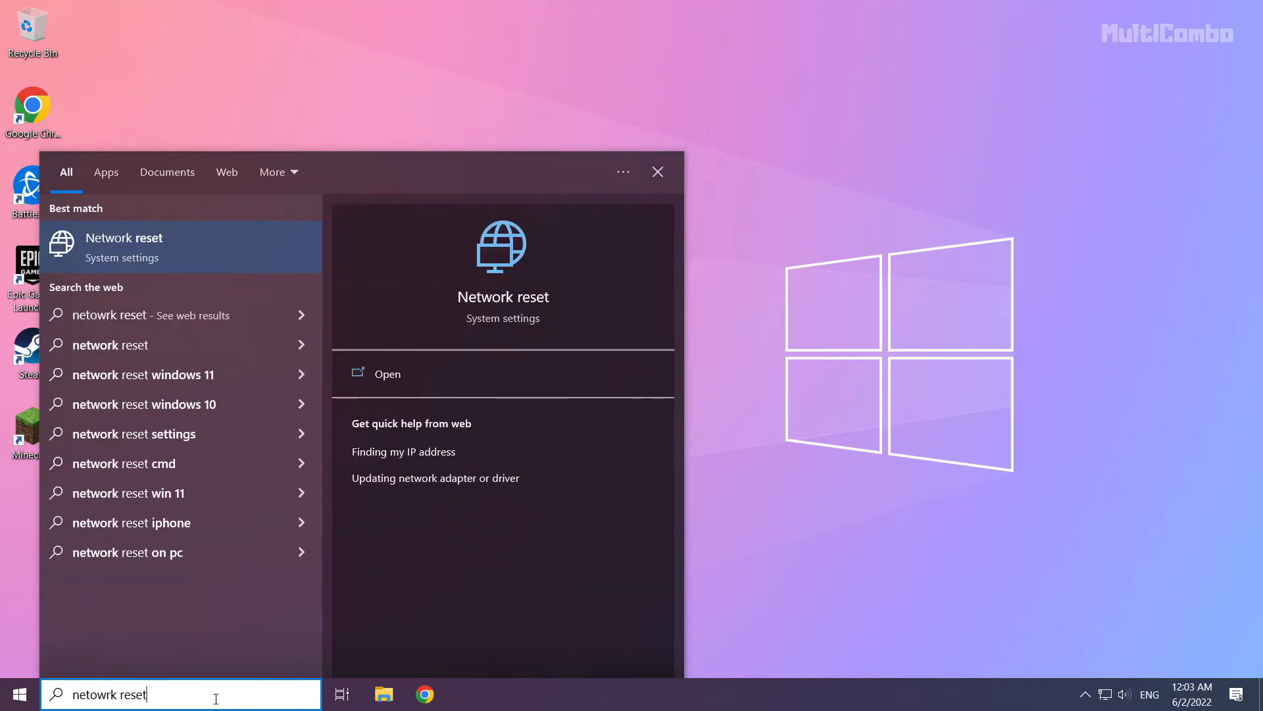
mouse_move(201, 254)
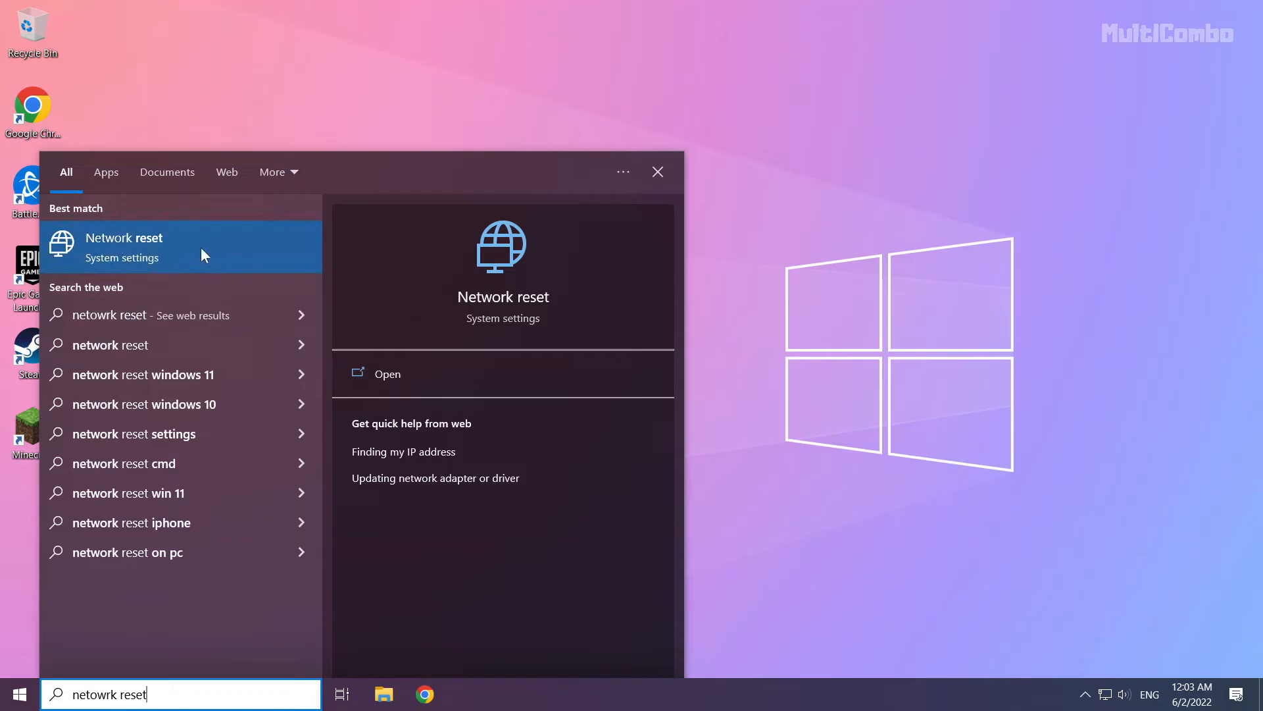
mouse_move(220, 257)
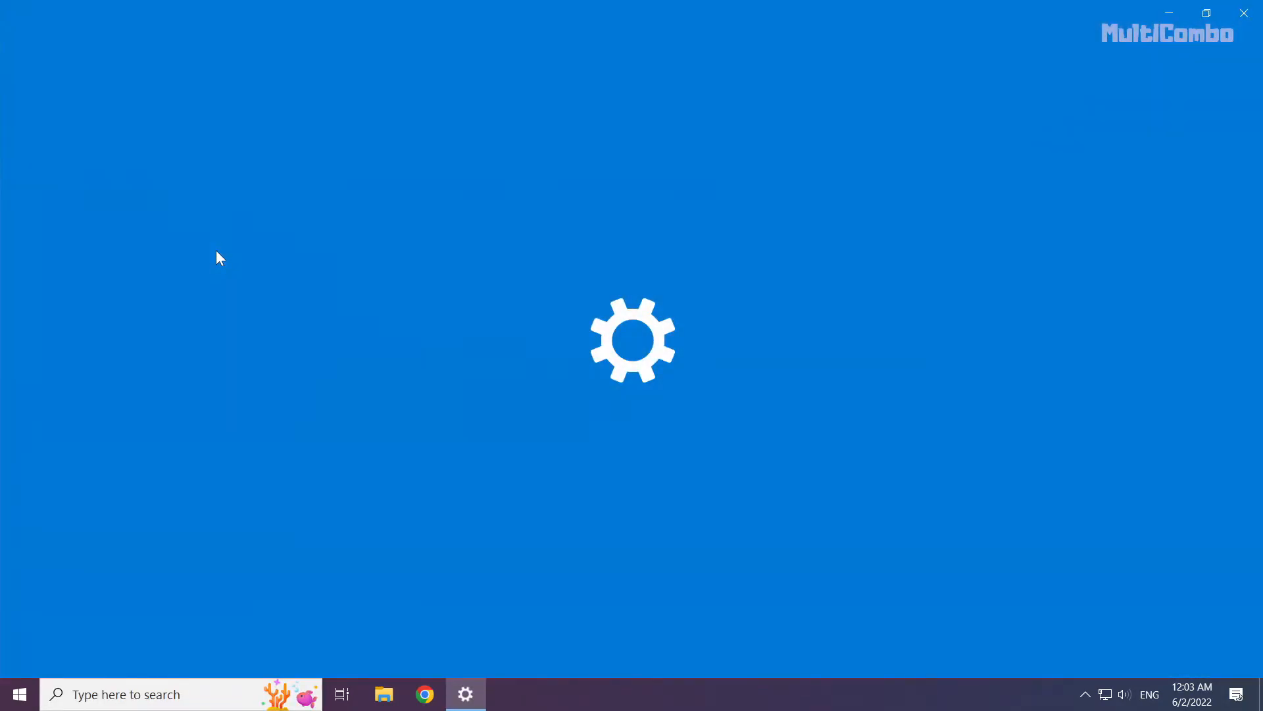
mouse_move(346, 299)
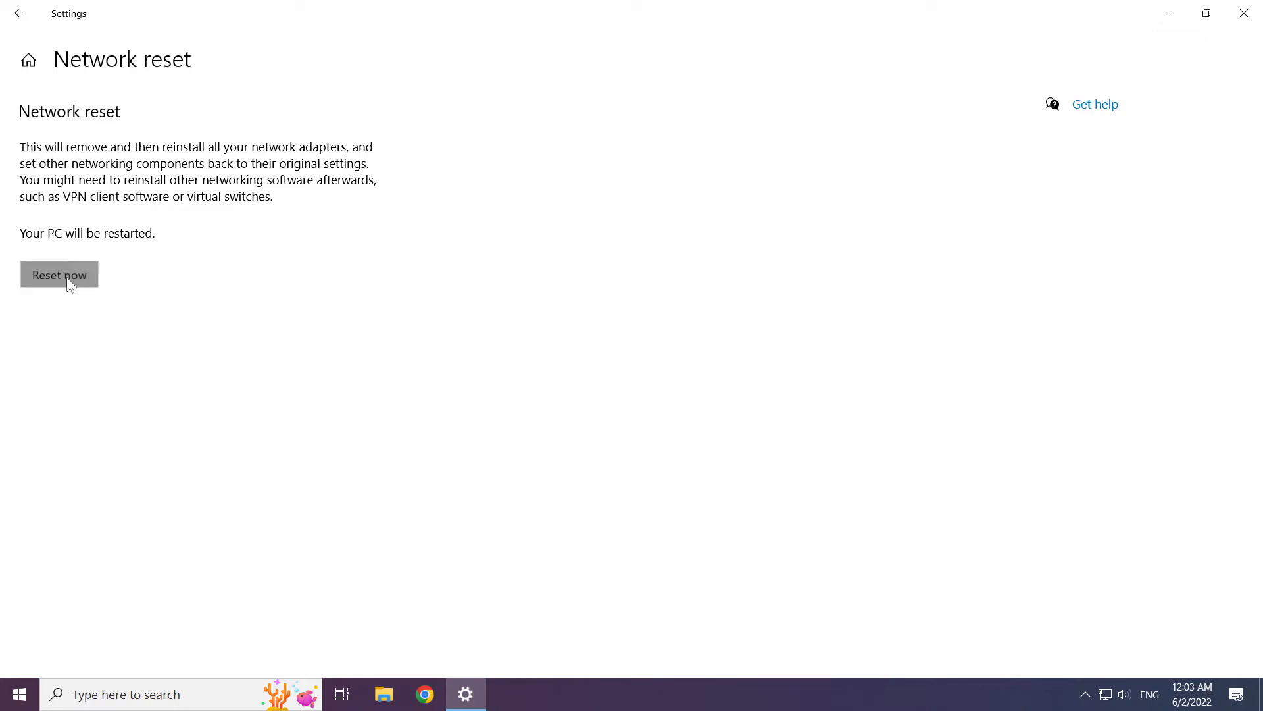
Run Reset now, confirm Yes, dismiss the sign-out notice, and close Settings.
click(59, 274)
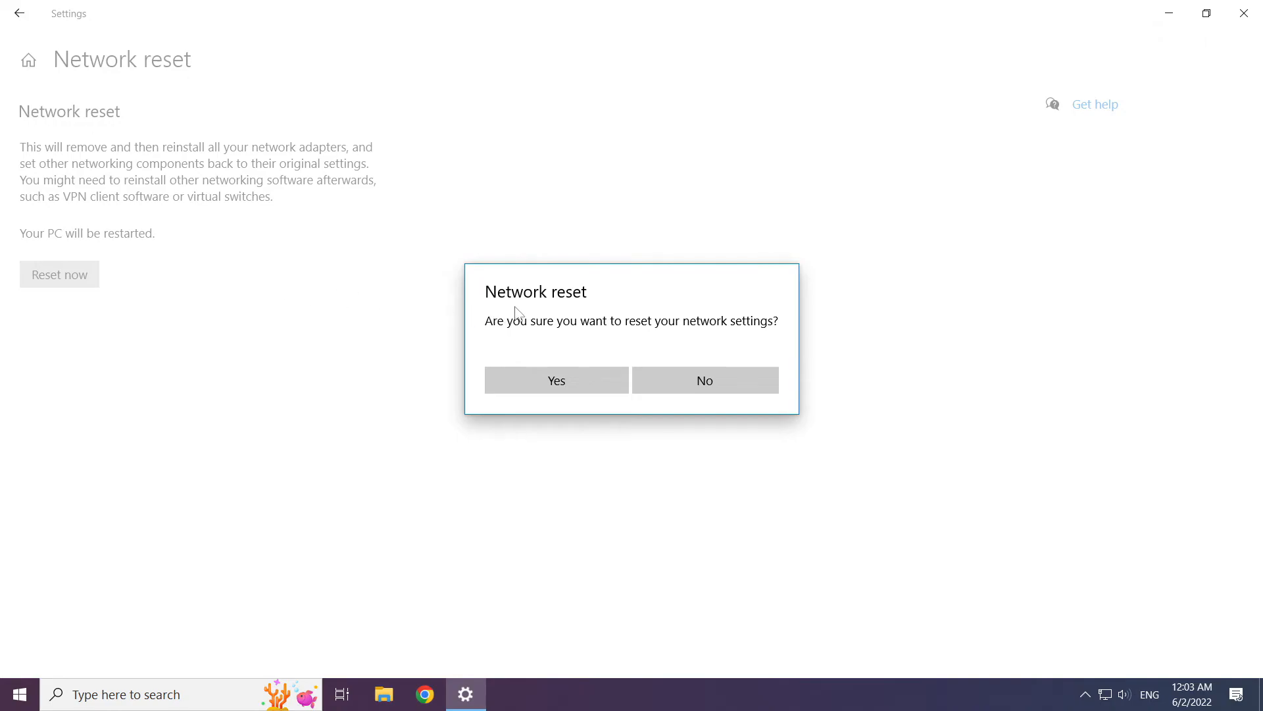
mouse_move(532, 383)
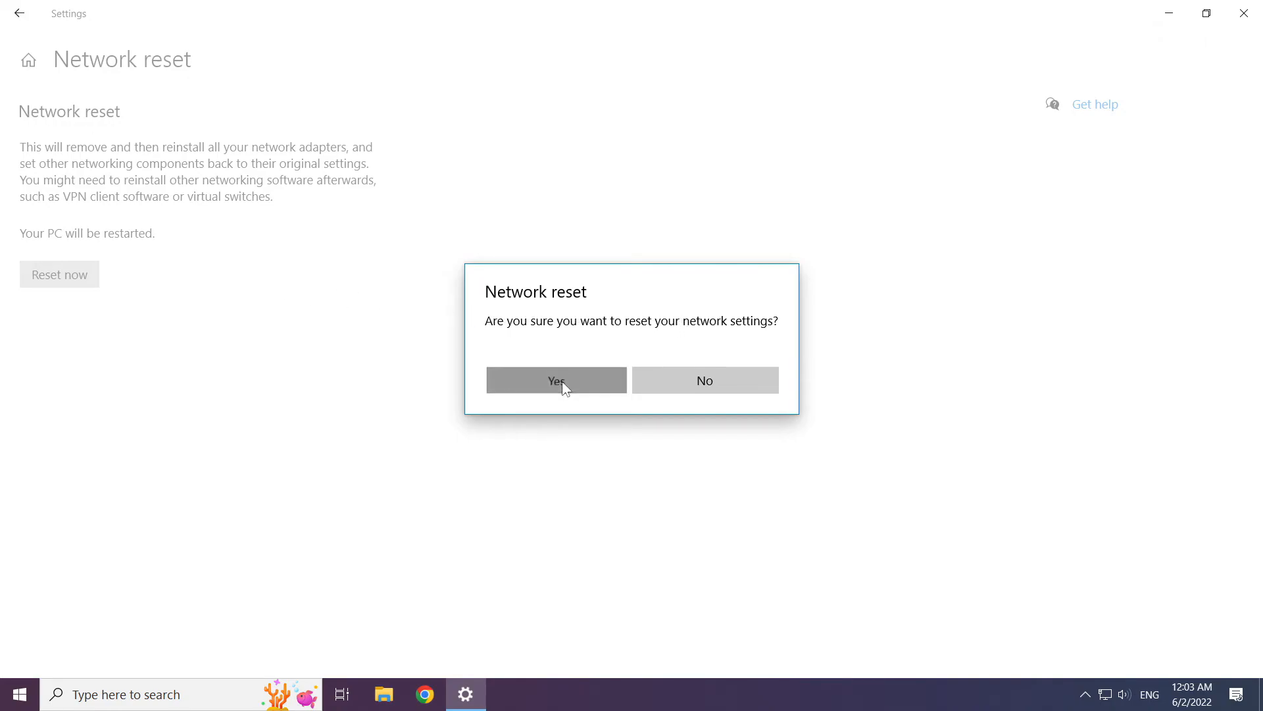
click(555, 379)
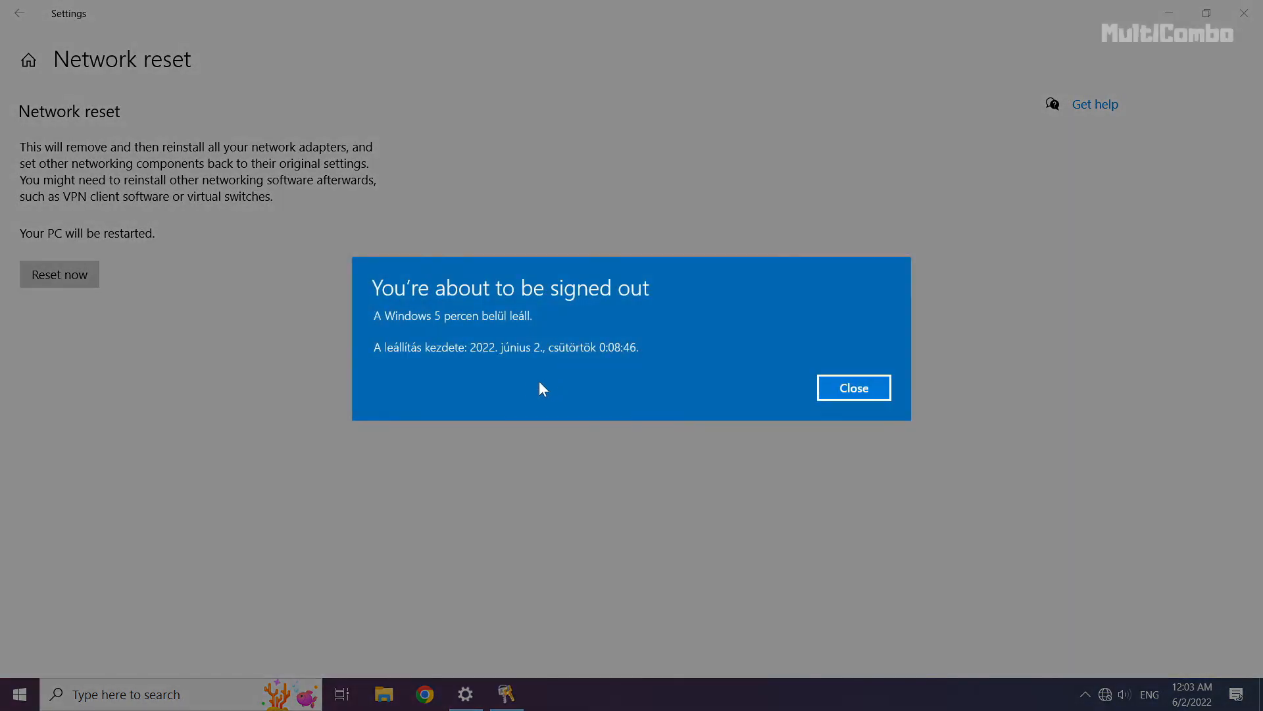
mouse_move(864, 396)
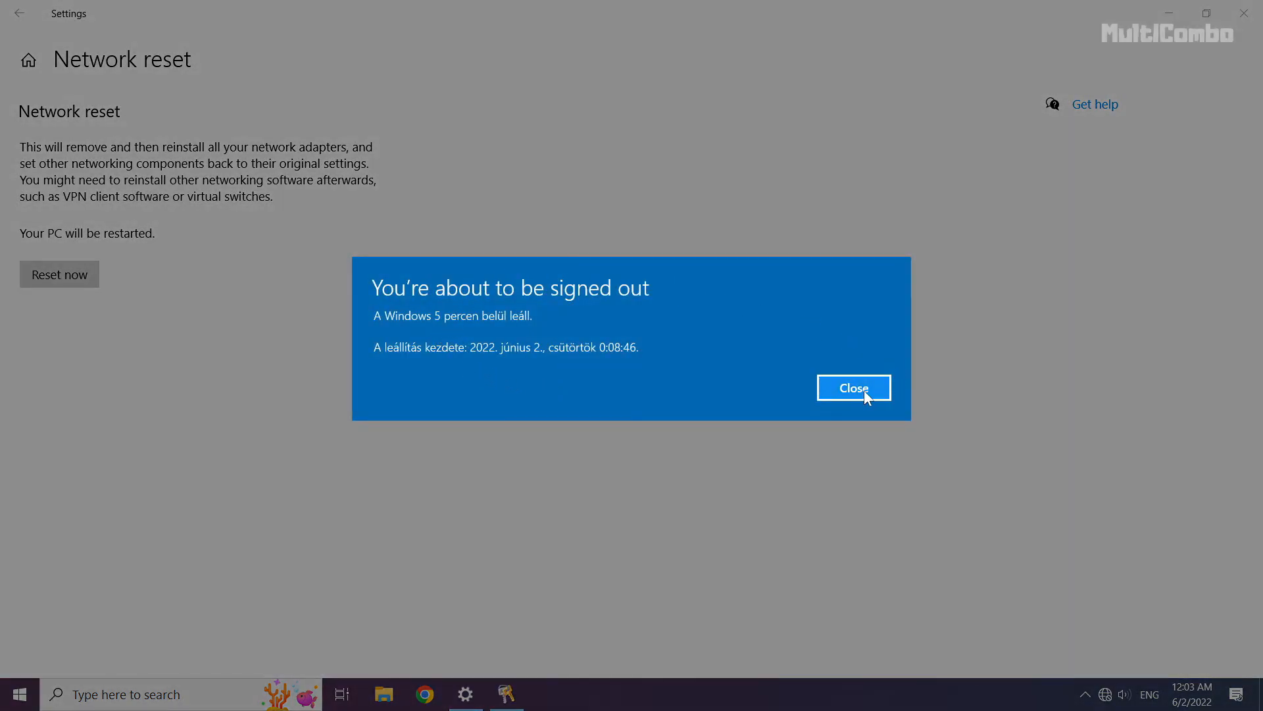
click(853, 387)
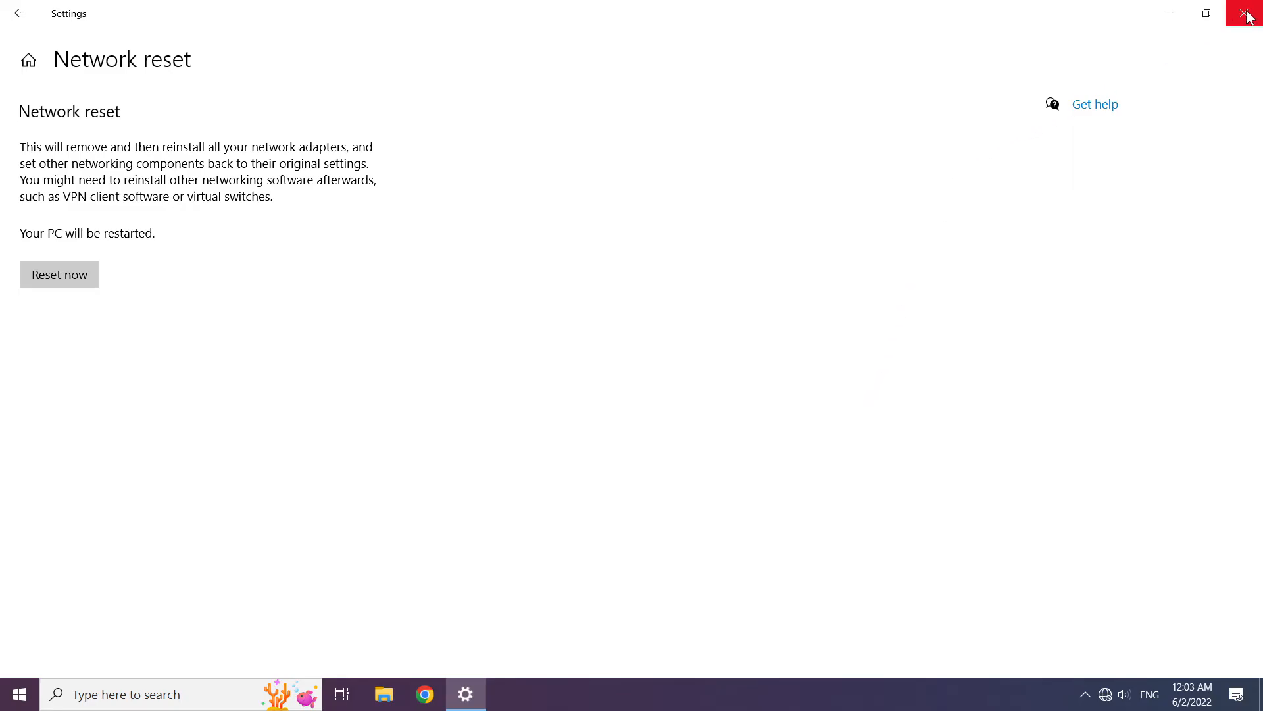
click(1247, 13)
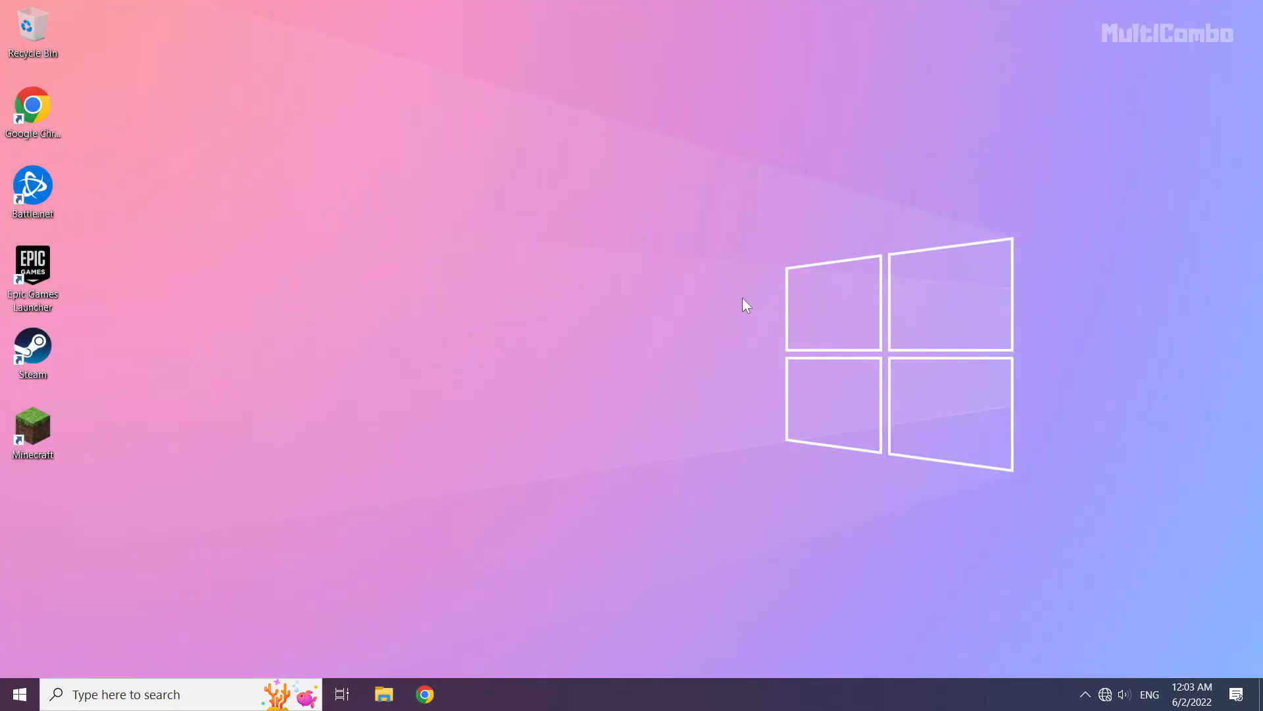
mouse_move(16, 693)
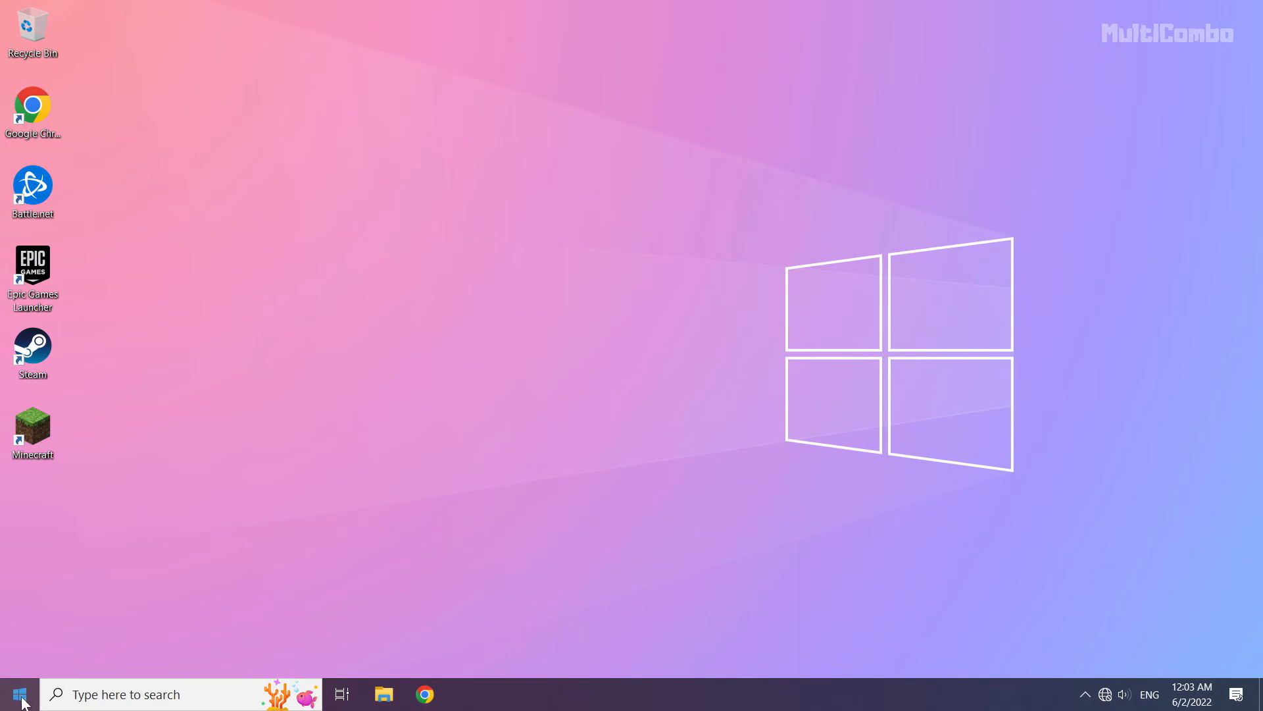
Bring up the Start menu's power choices (Sleep, Shut down, Restart) to begin a restart.
click(20, 693)
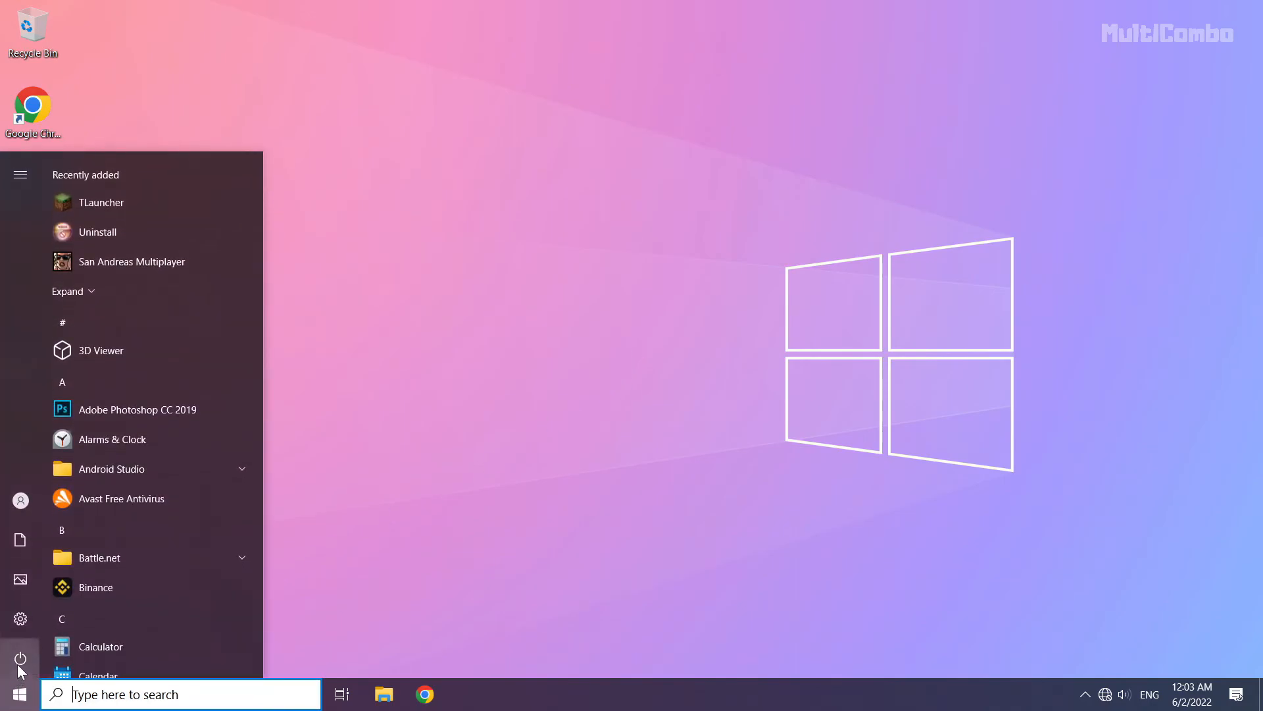
click(20, 658)
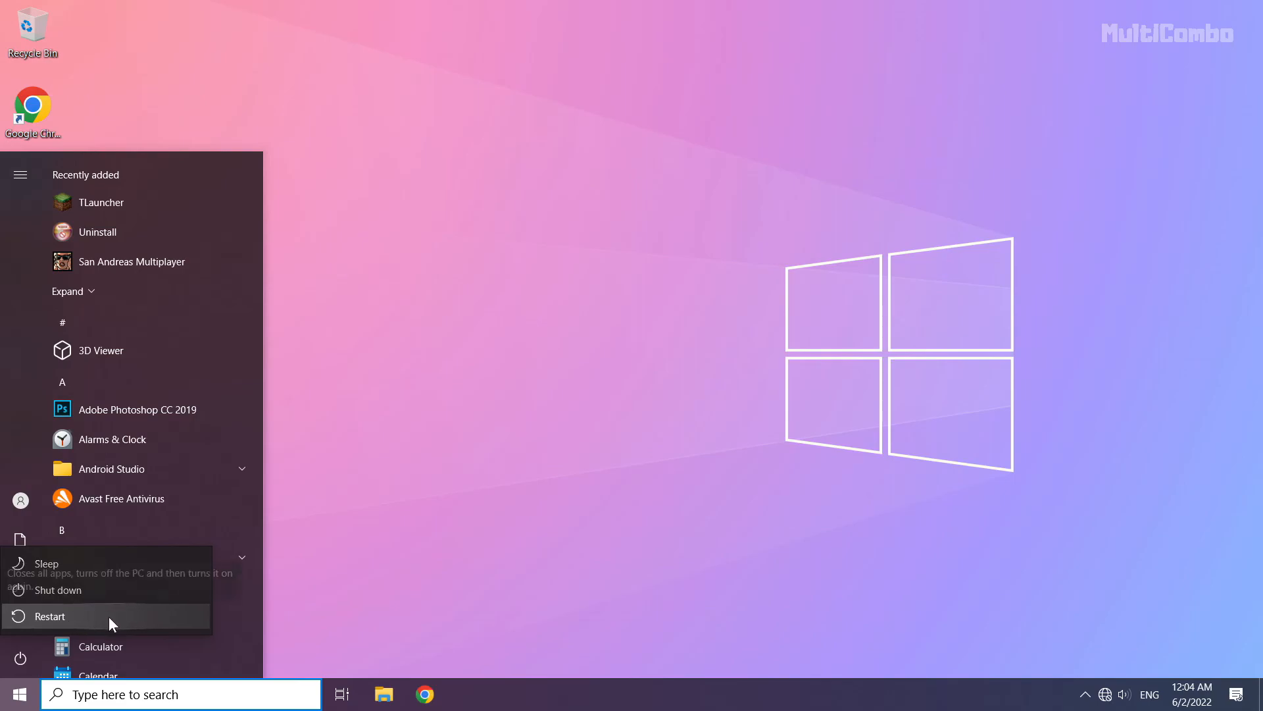